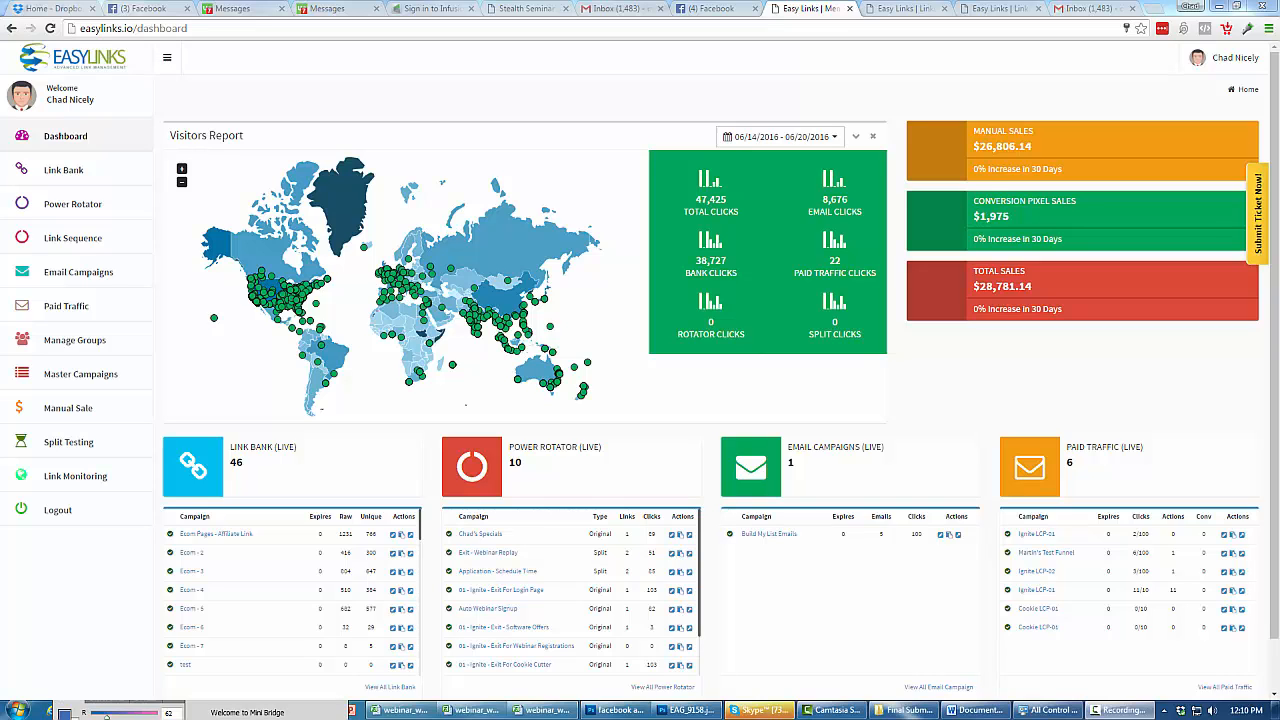
pyautogui.moveTo(372, 72)
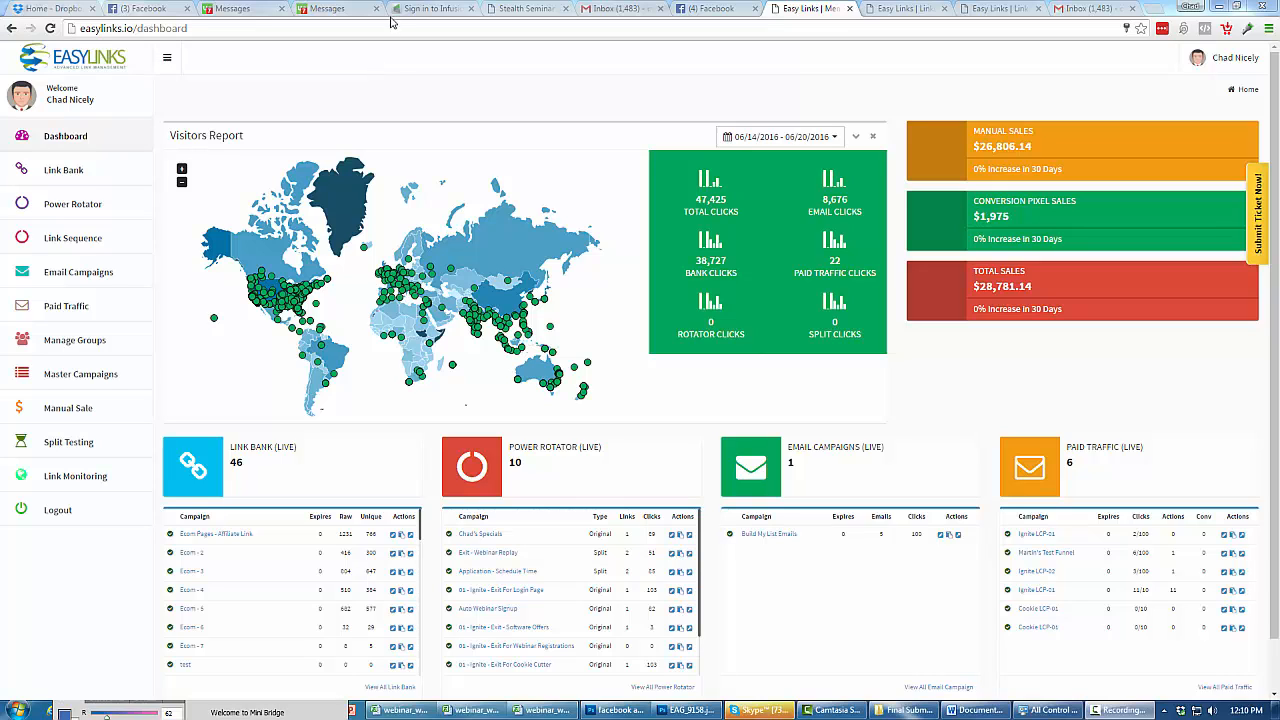
pyautogui.moveTo(426, 76)
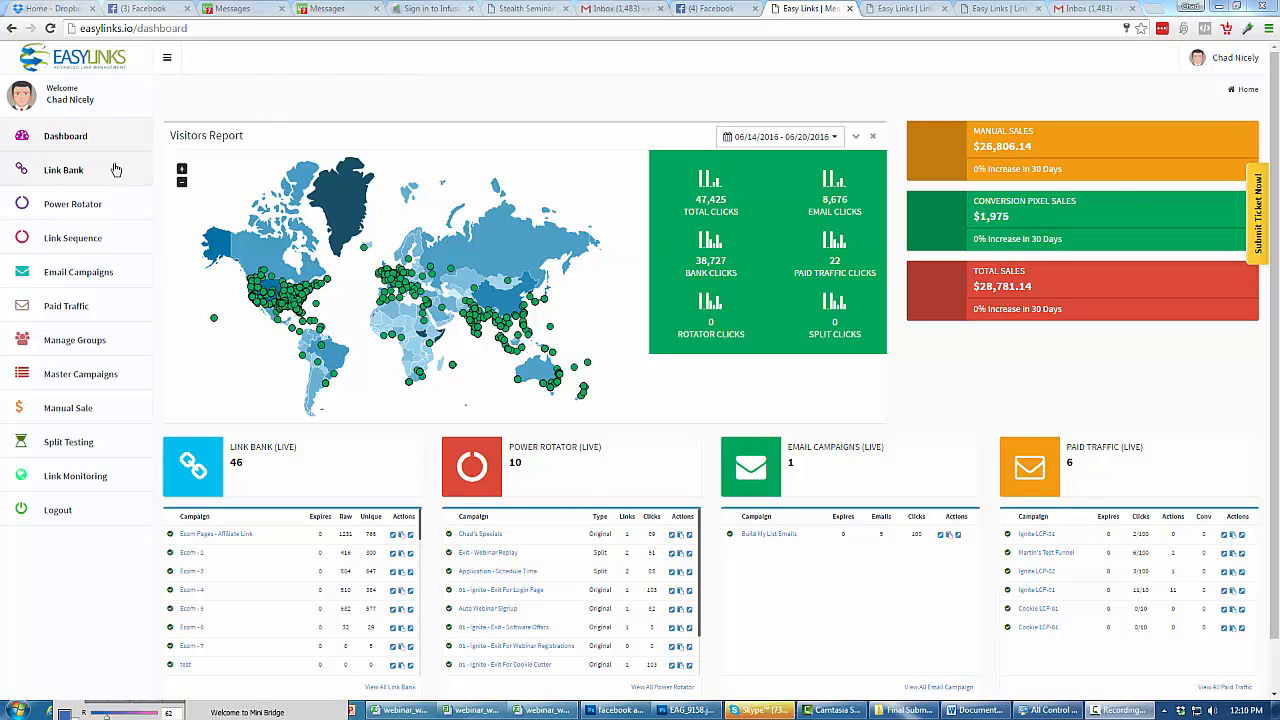
# - Review the Linkbank Stats list of all campaigns with their raw and unique click counts
pyautogui.click(64, 170)
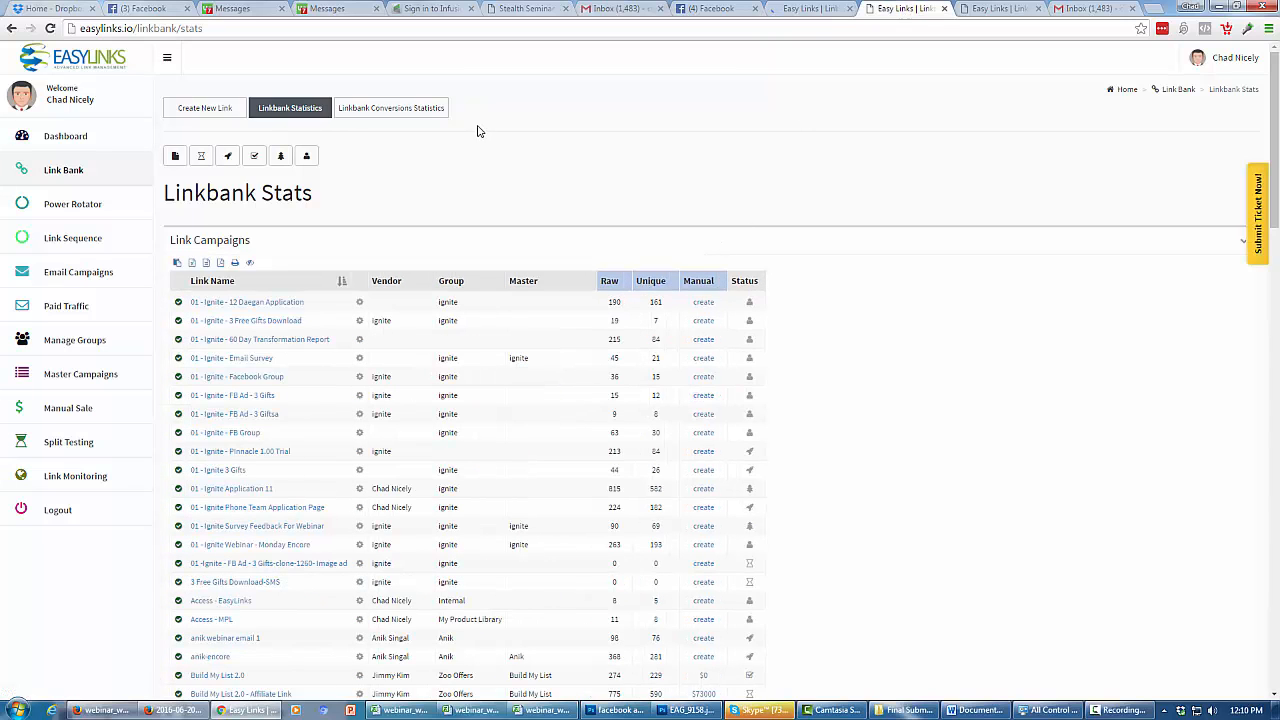
pyautogui.moveTo(696, 164)
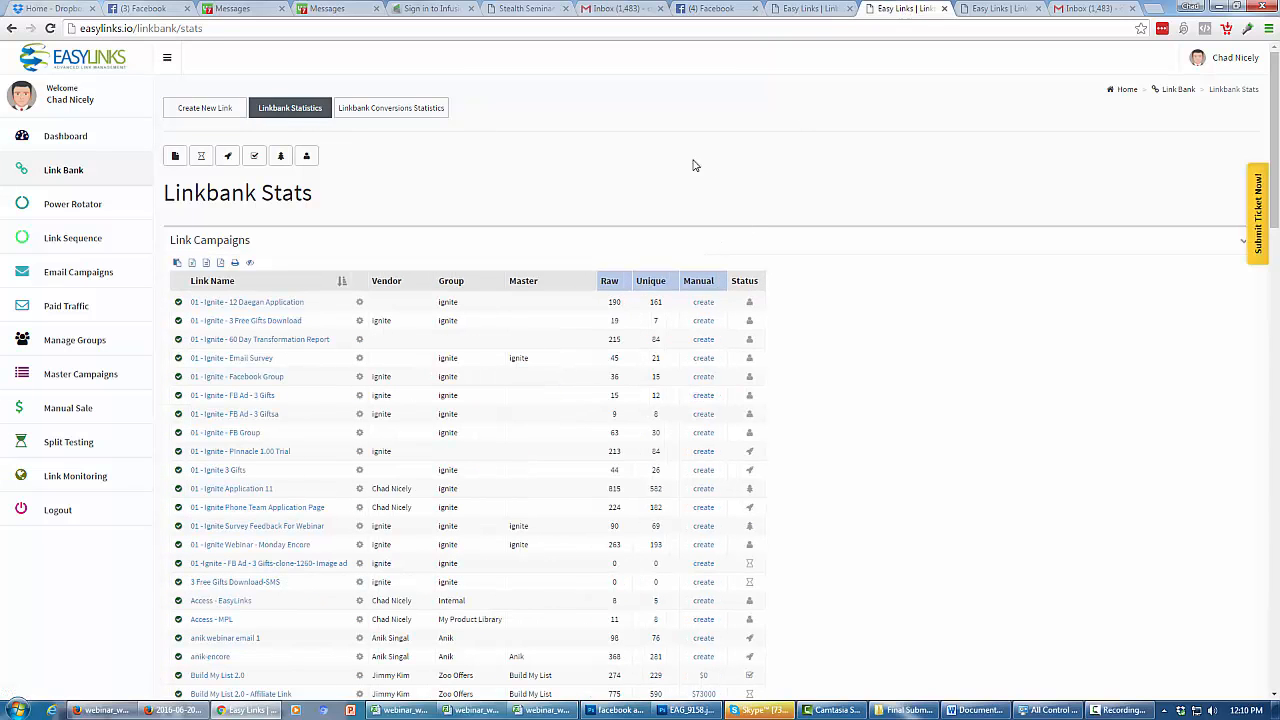
pyautogui.moveTo(1268, 112)
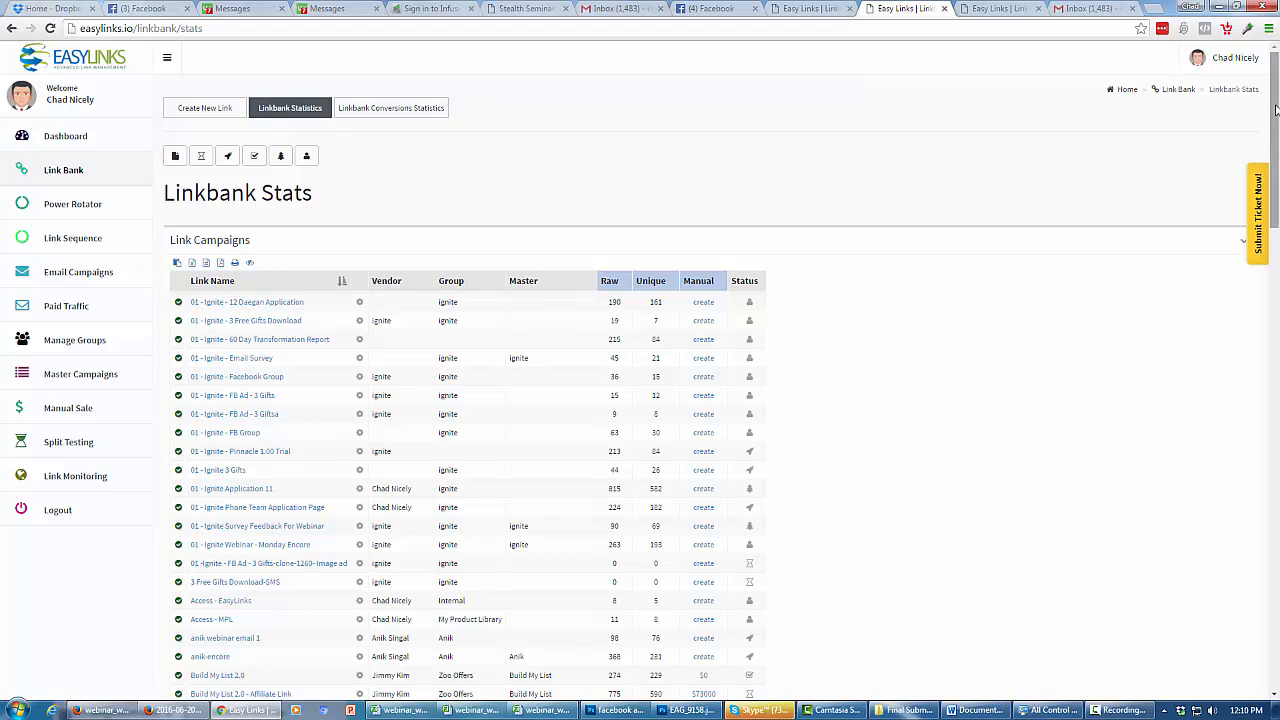
pyautogui.scroll(-3)
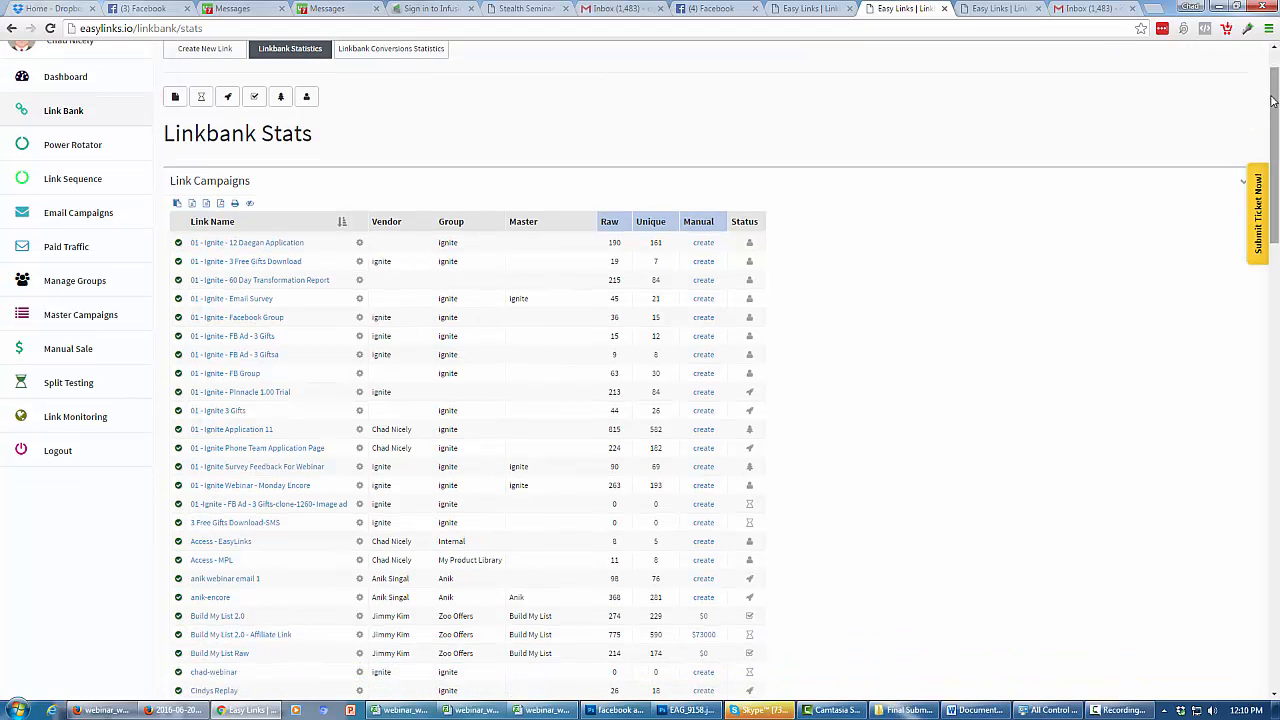
pyautogui.scroll(-3)
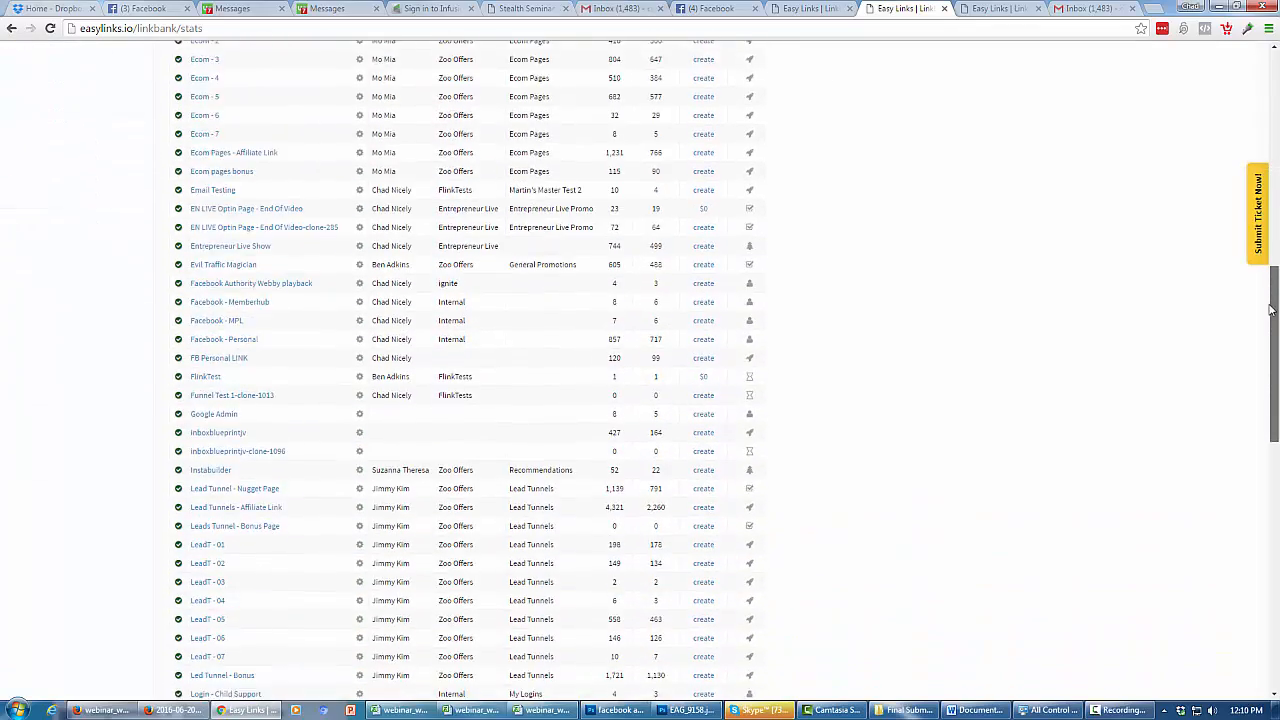
pyautogui.scroll(-3)
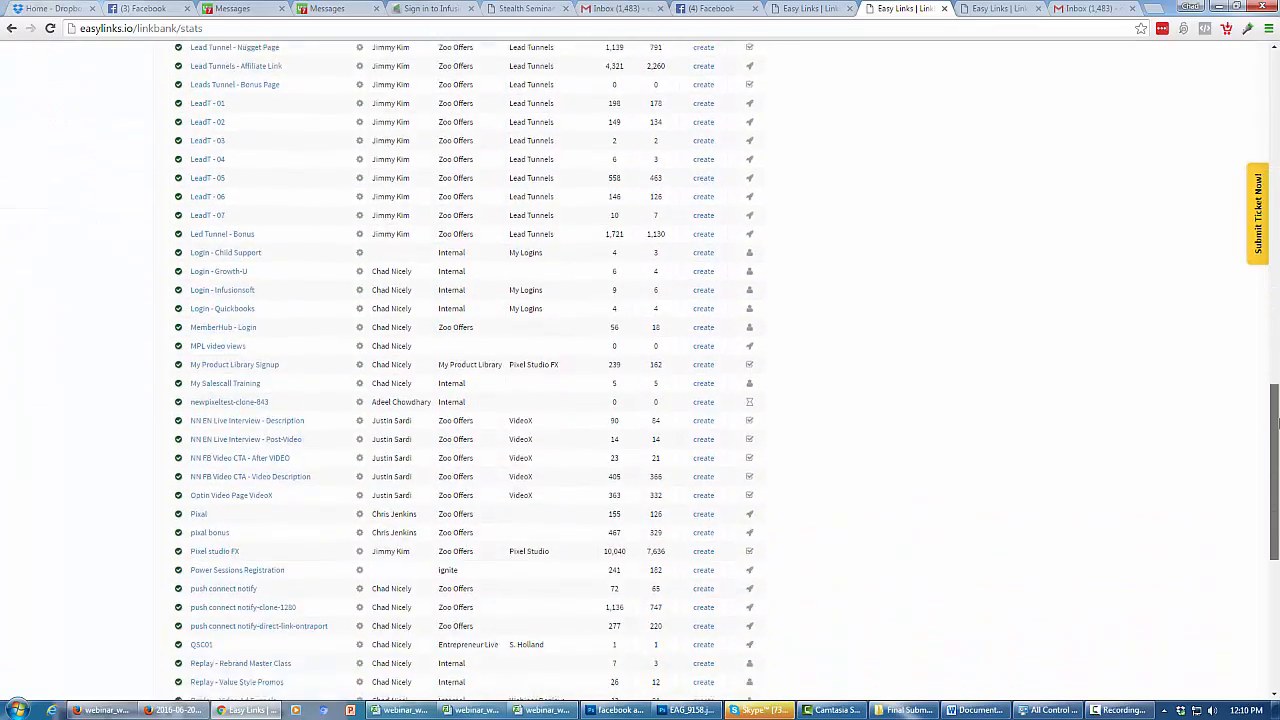
pyautogui.scroll(3)
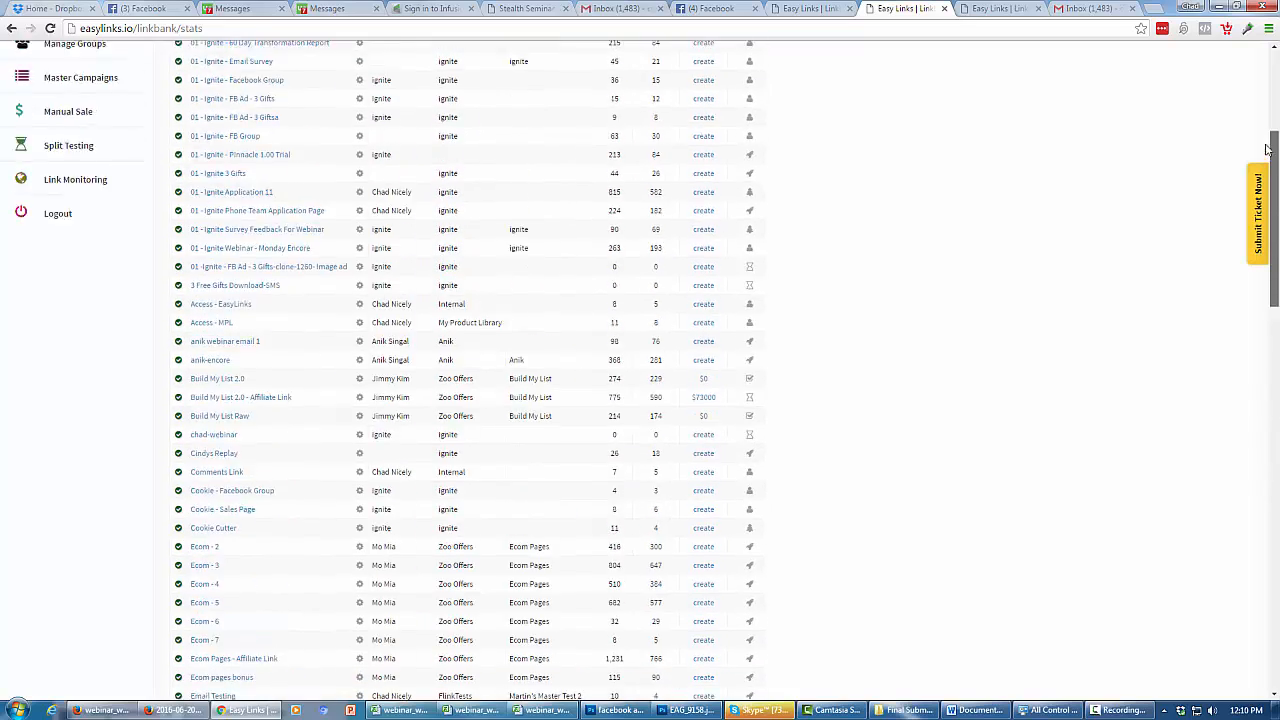
pyautogui.scroll(3)
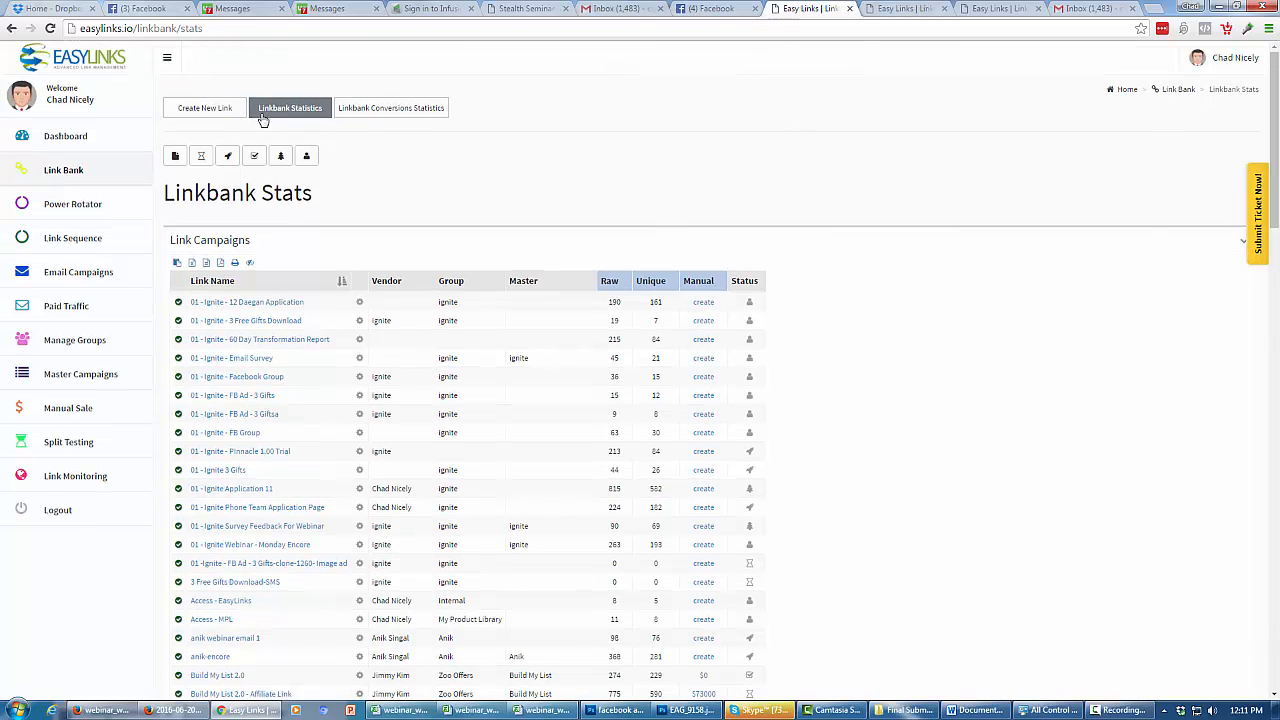
pyautogui.click(204, 108)
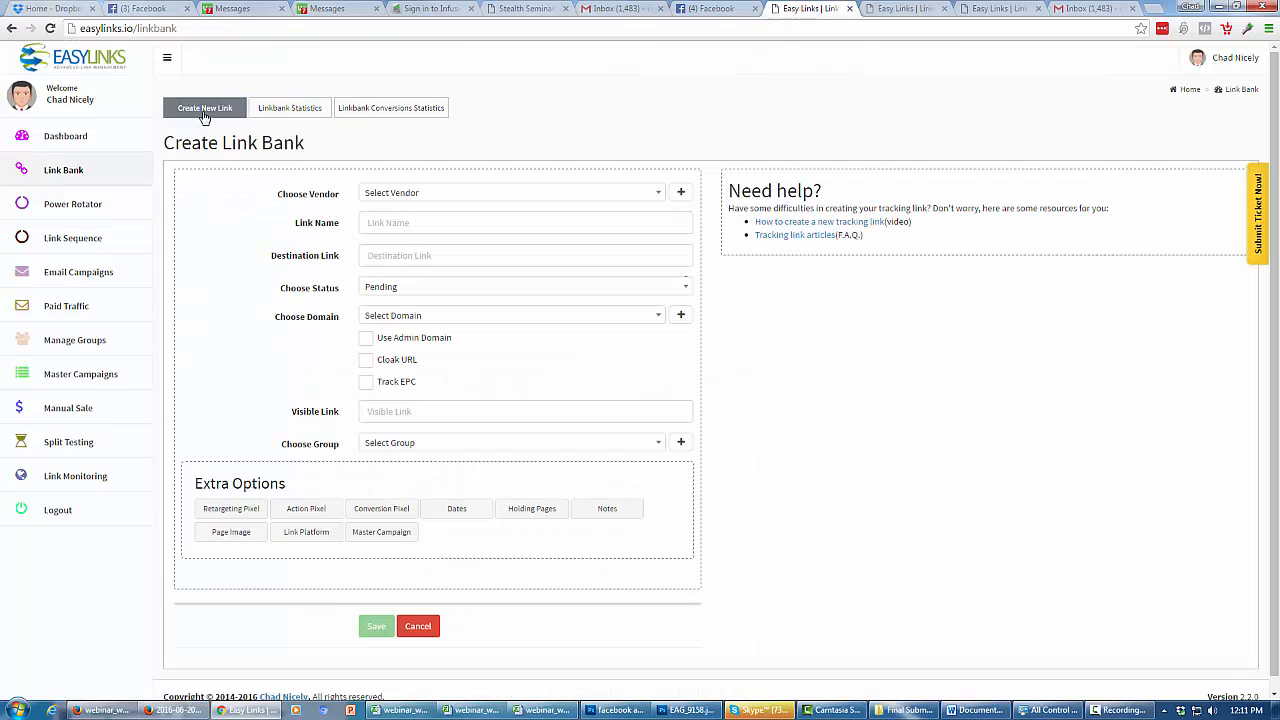
pyautogui.click(510, 192)
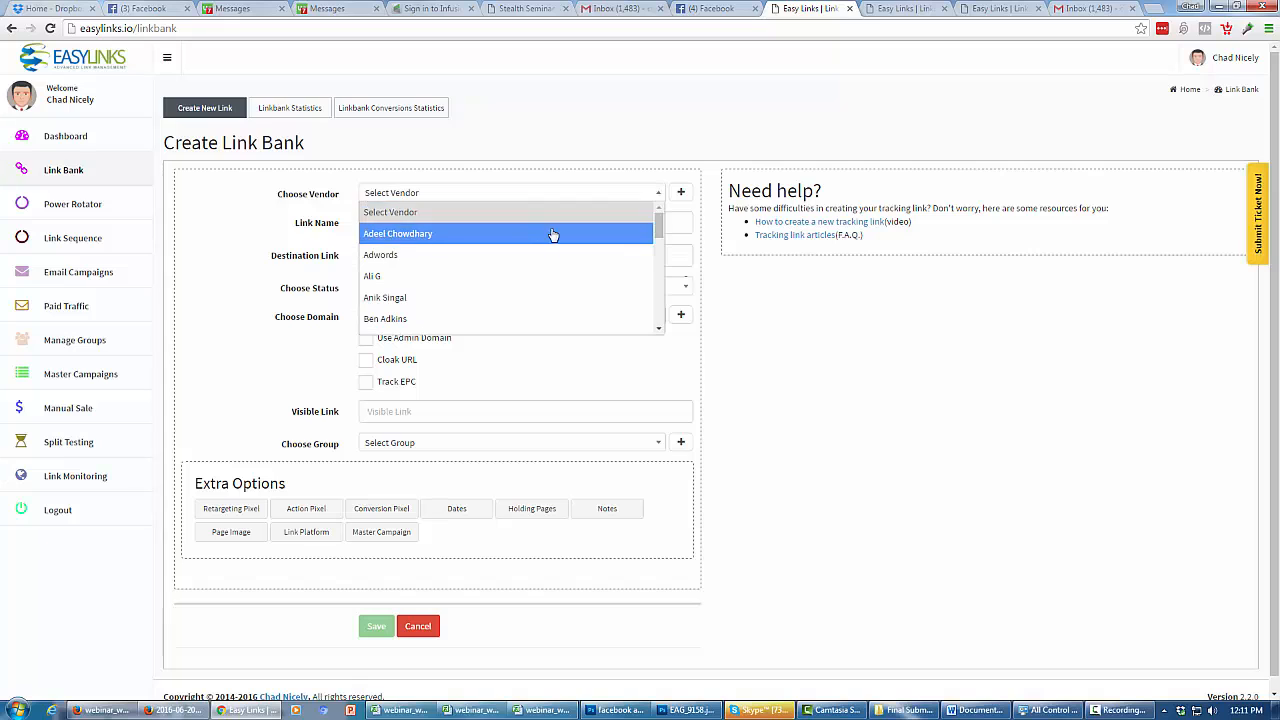
pyautogui.scroll(-3)
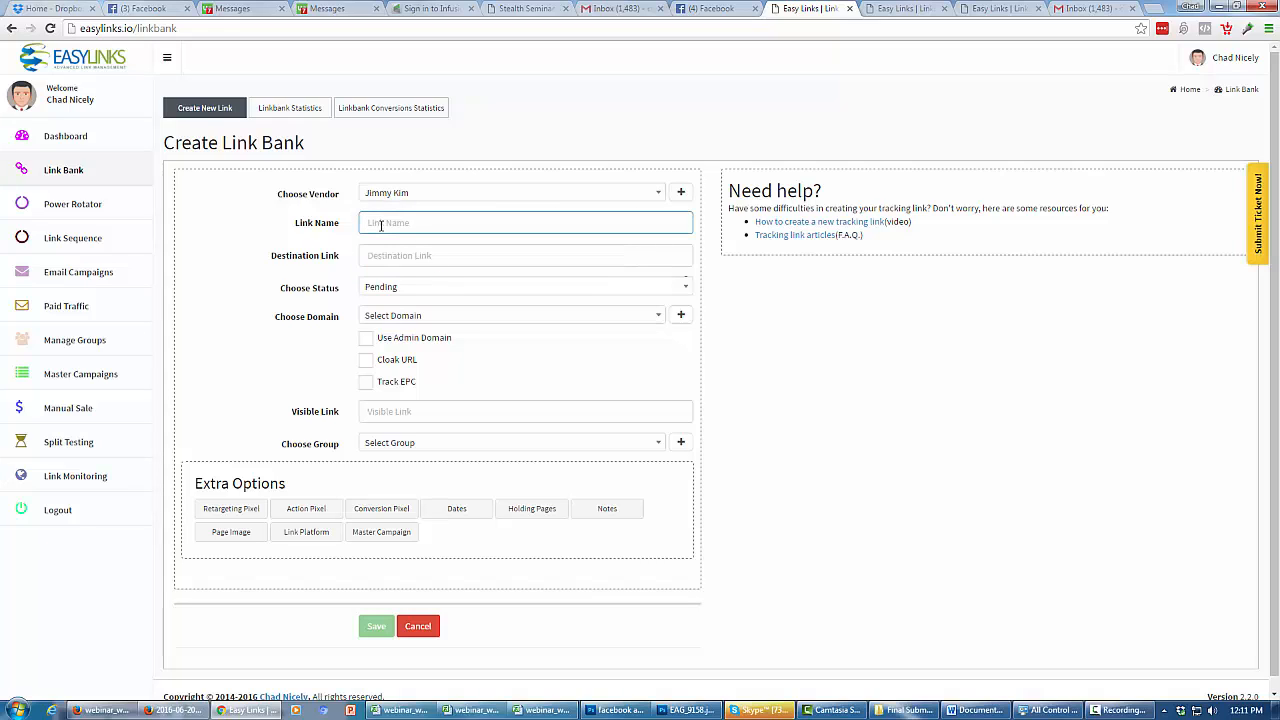
pyautogui.write('Lead Tunnels')
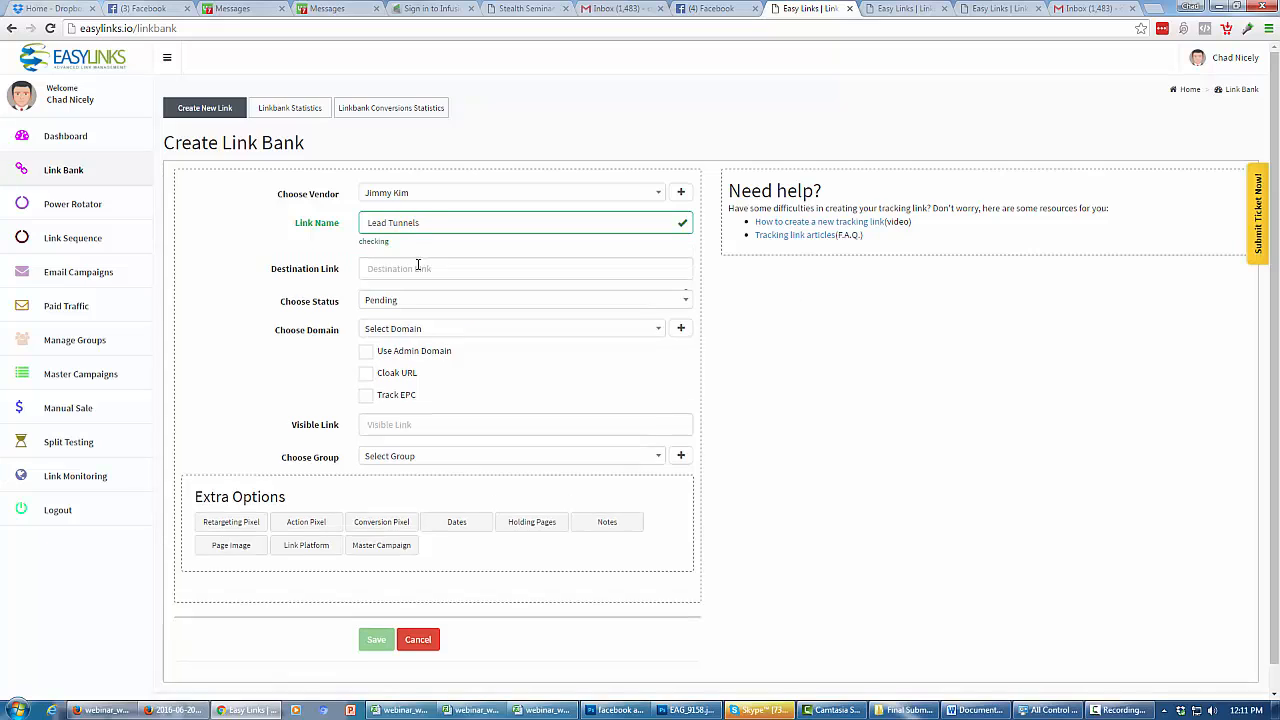
pyautogui.click(524, 256)
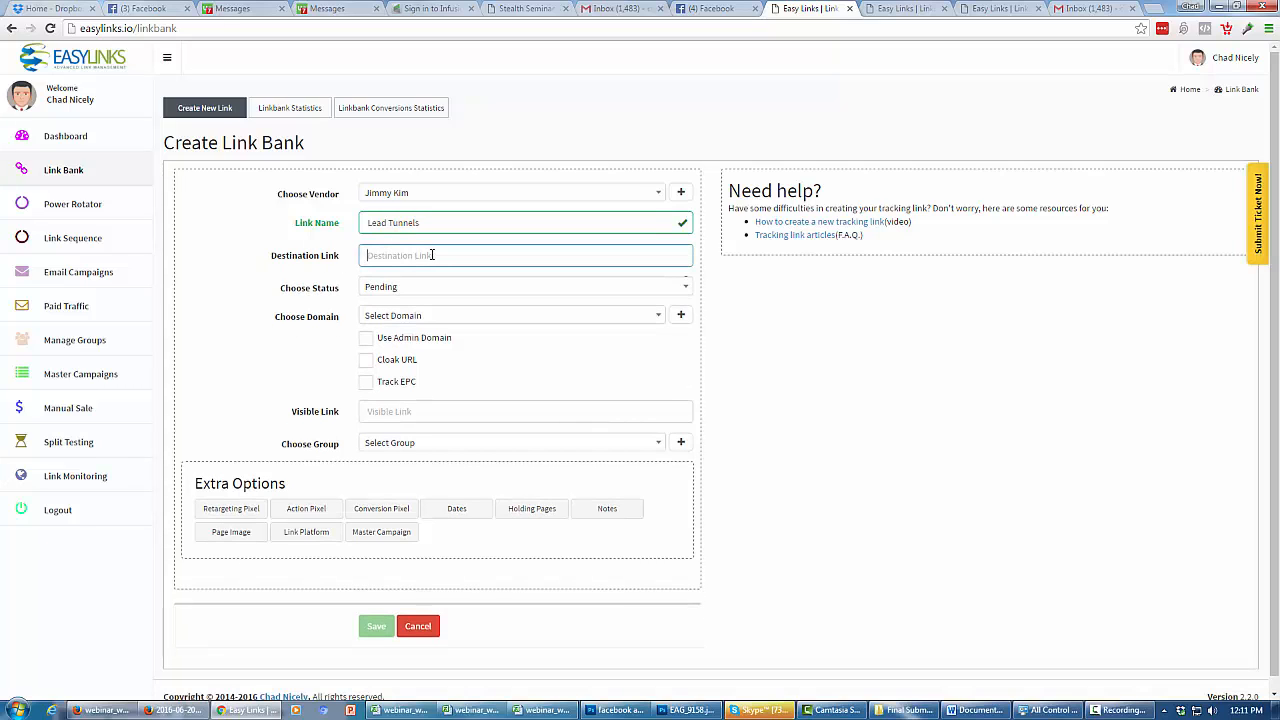
pyautogui.write('http://jvzoo.com')
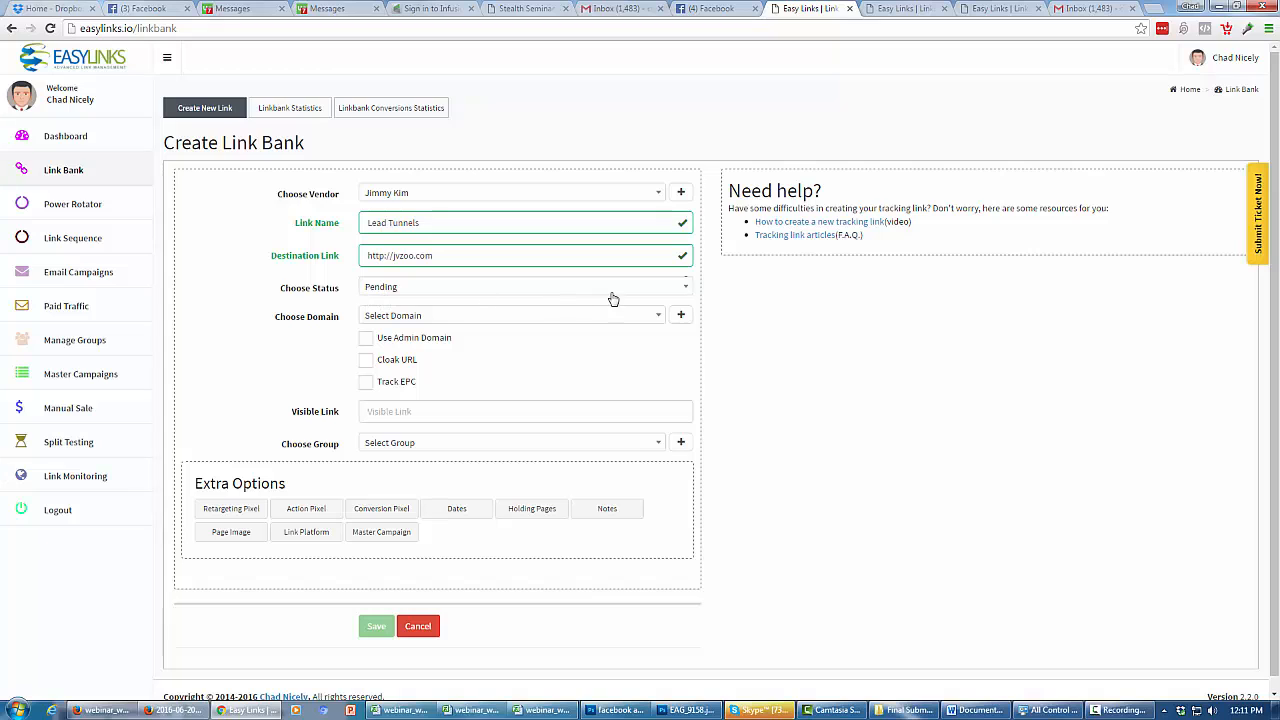
# - Change the Lead Tunnels link status from Pending to Active
pyautogui.click(524, 288)
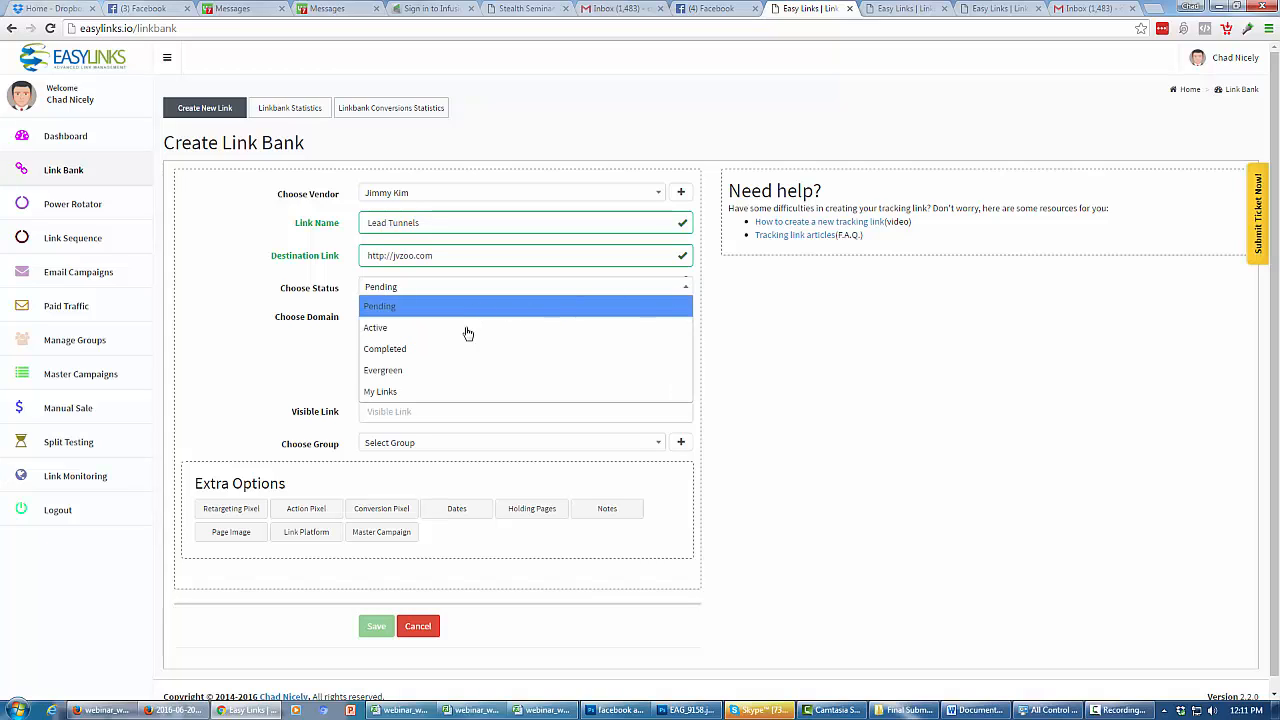
pyautogui.moveTo(448, 312)
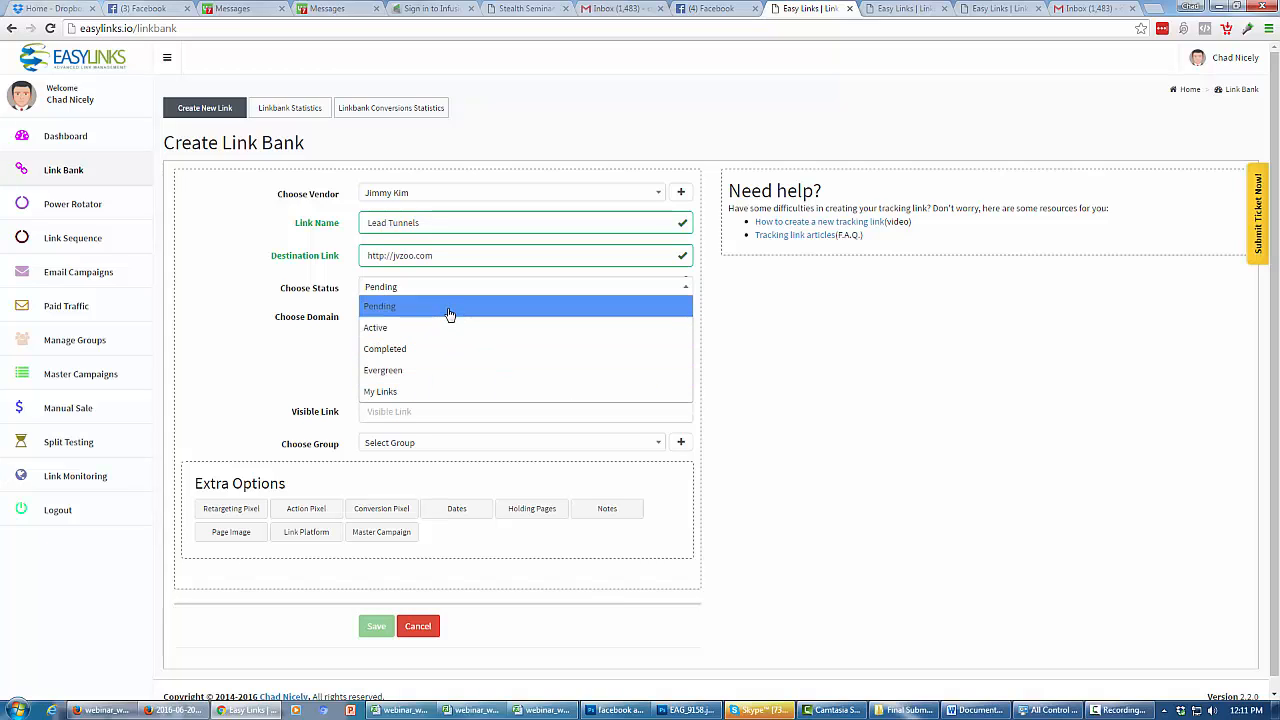
pyautogui.moveTo(380, 306)
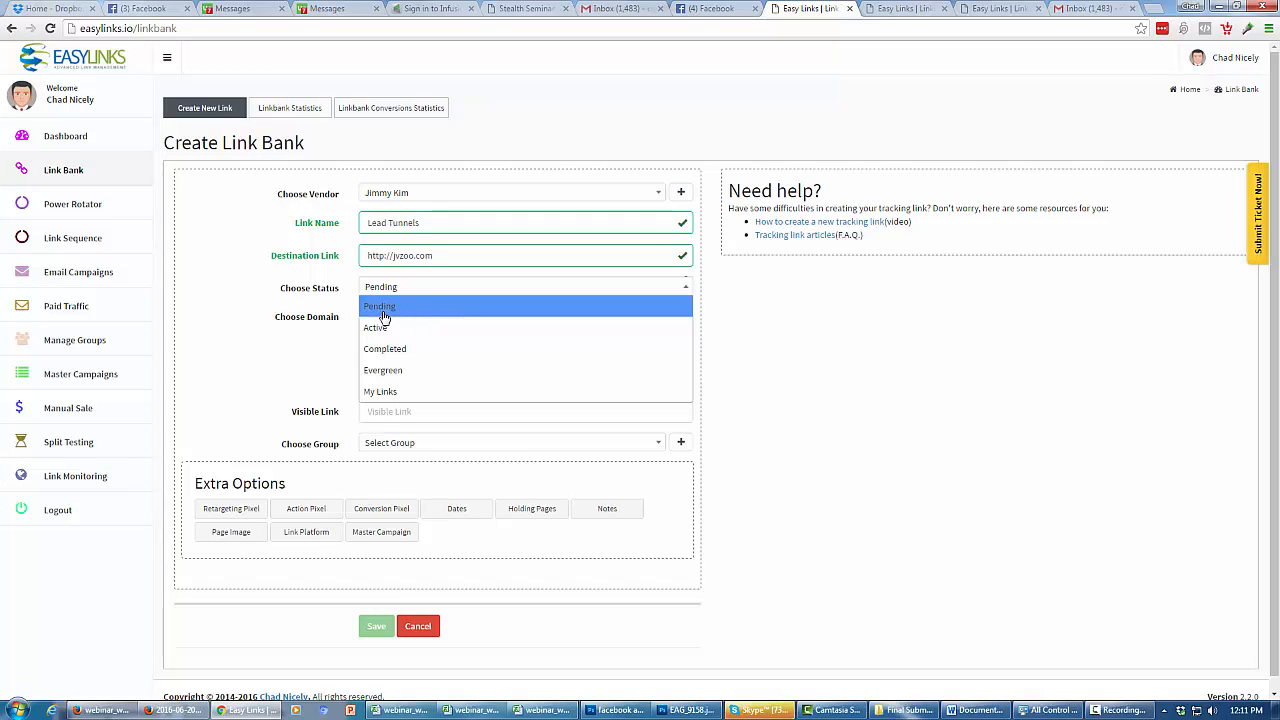
pyautogui.moveTo(398, 316)
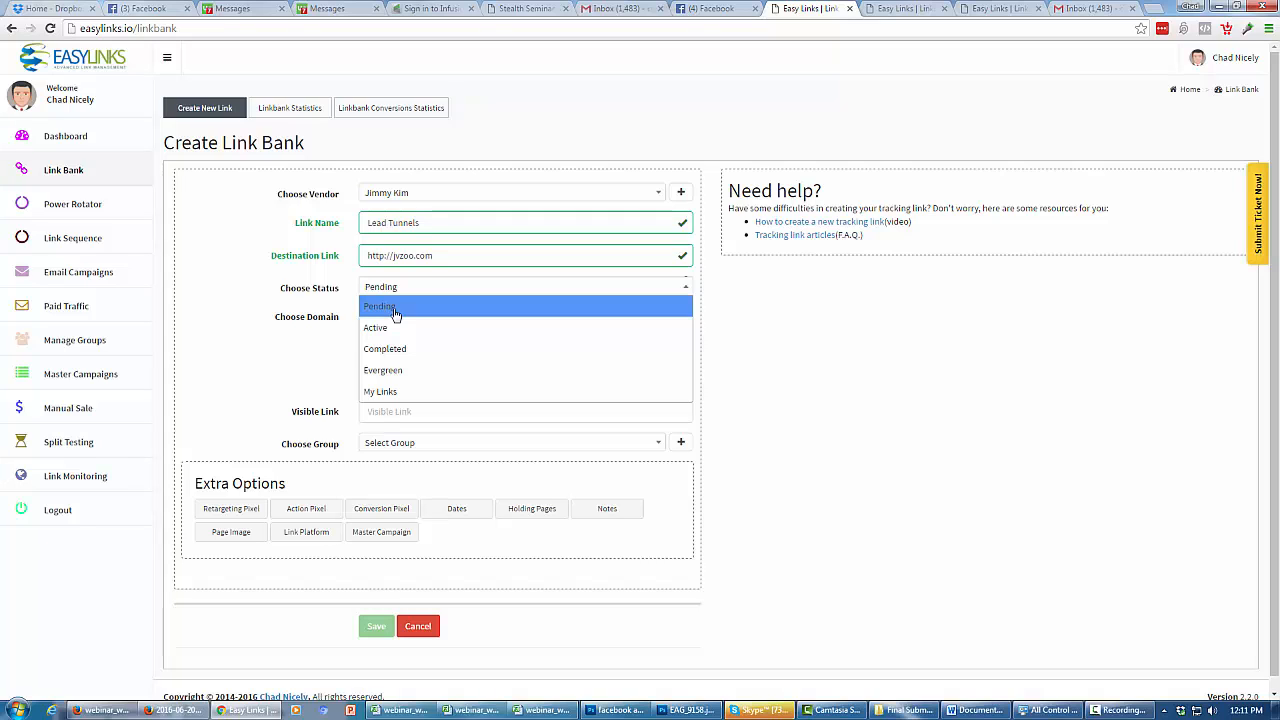
pyautogui.moveTo(384, 328)
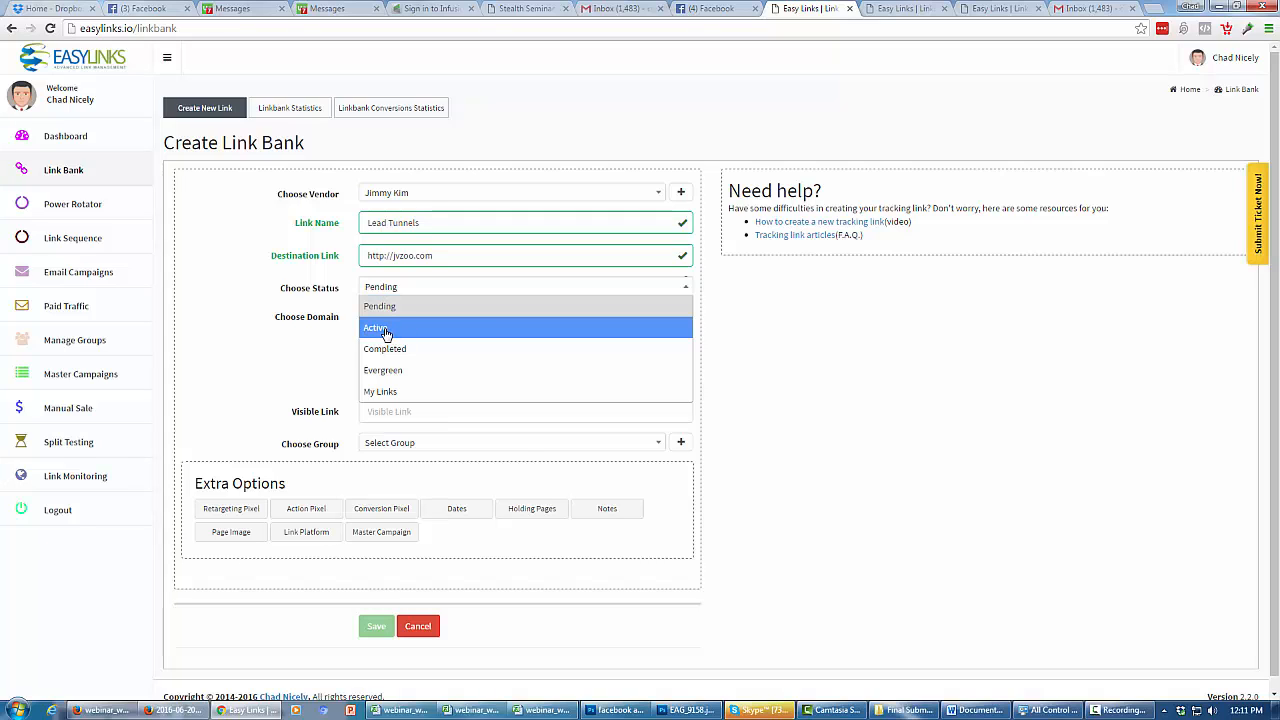
pyautogui.moveTo(384, 348)
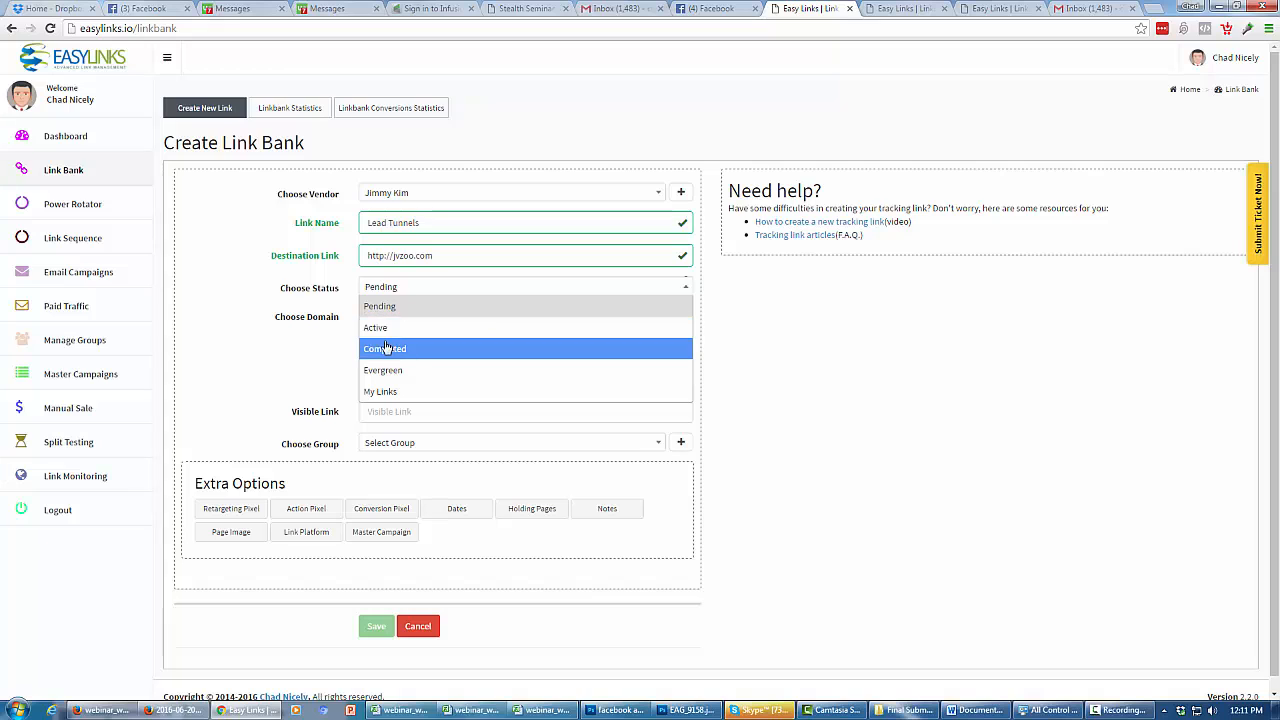
pyautogui.moveTo(376, 328)
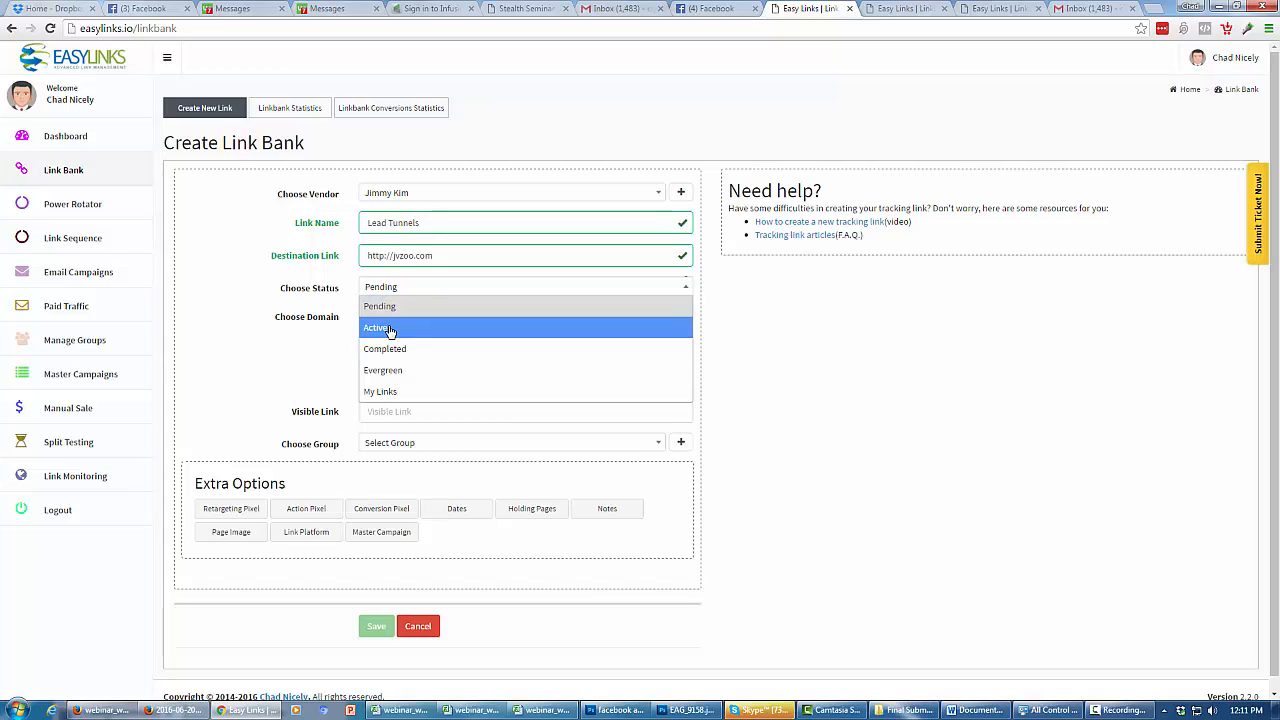
pyautogui.click(376, 328)
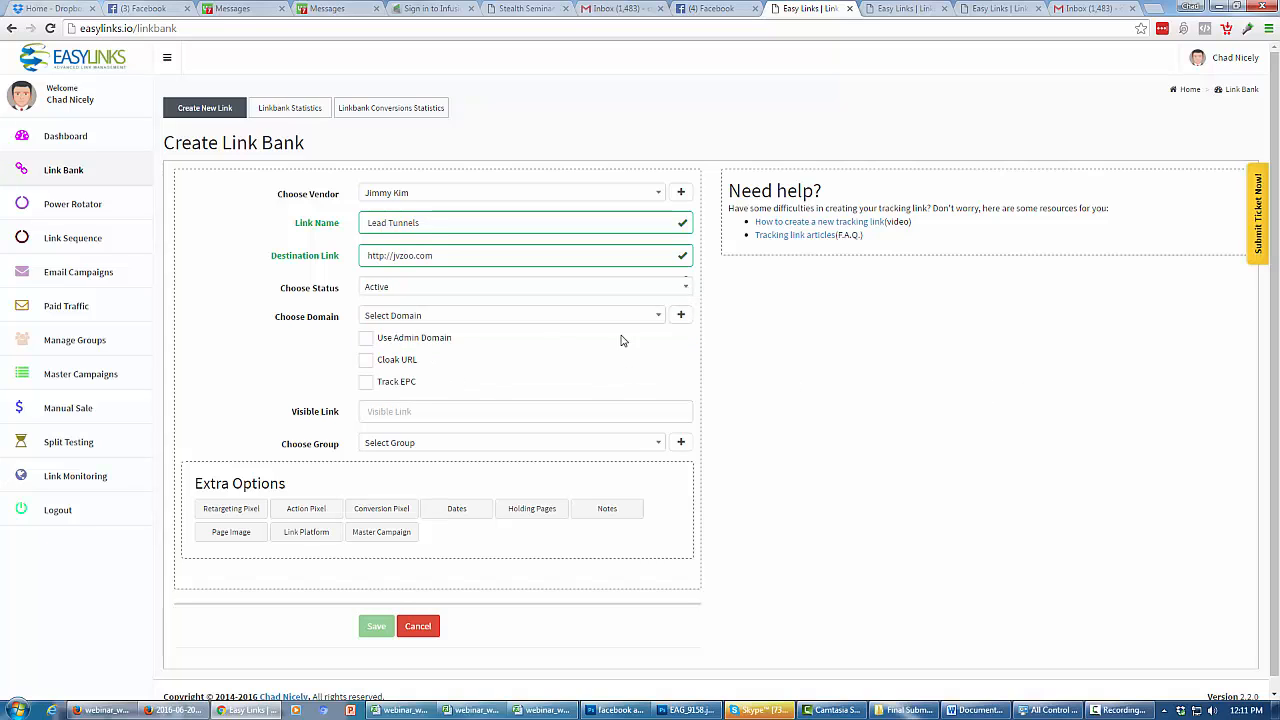
pyautogui.click(512, 316)
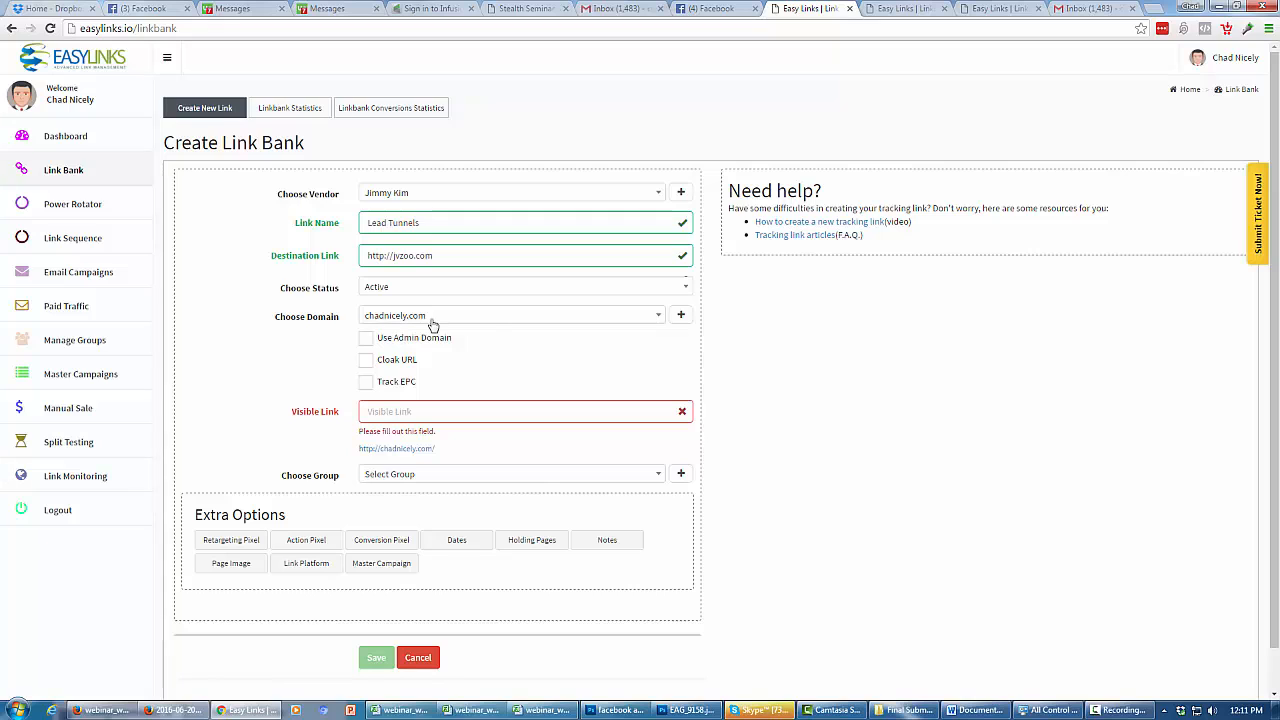
pyautogui.moveTo(488, 348)
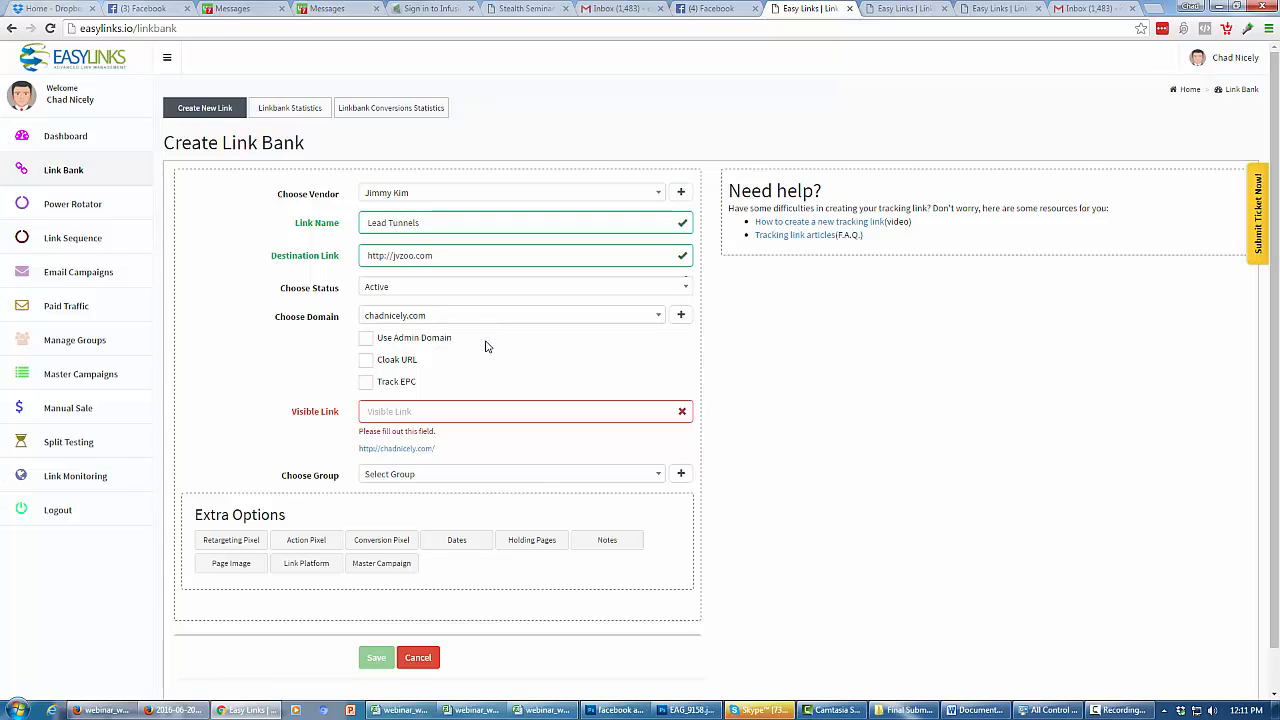
pyautogui.click(364, 336)
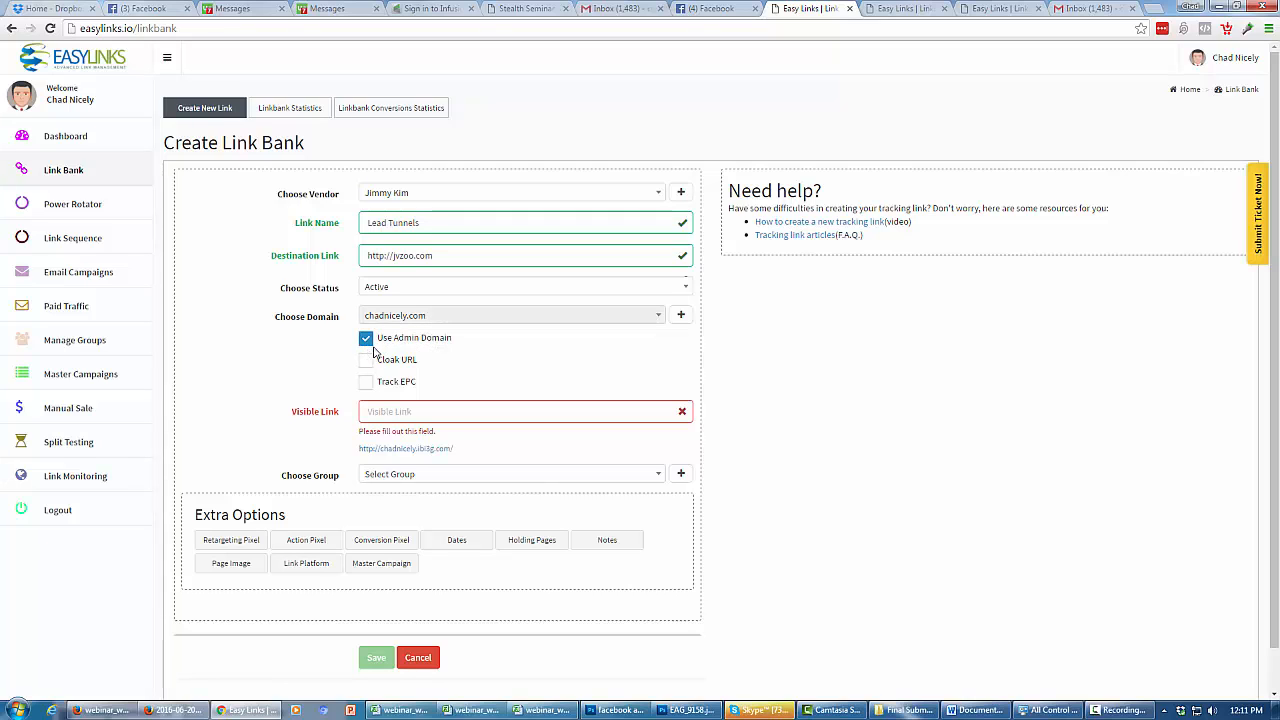
pyautogui.moveTo(418, 460)
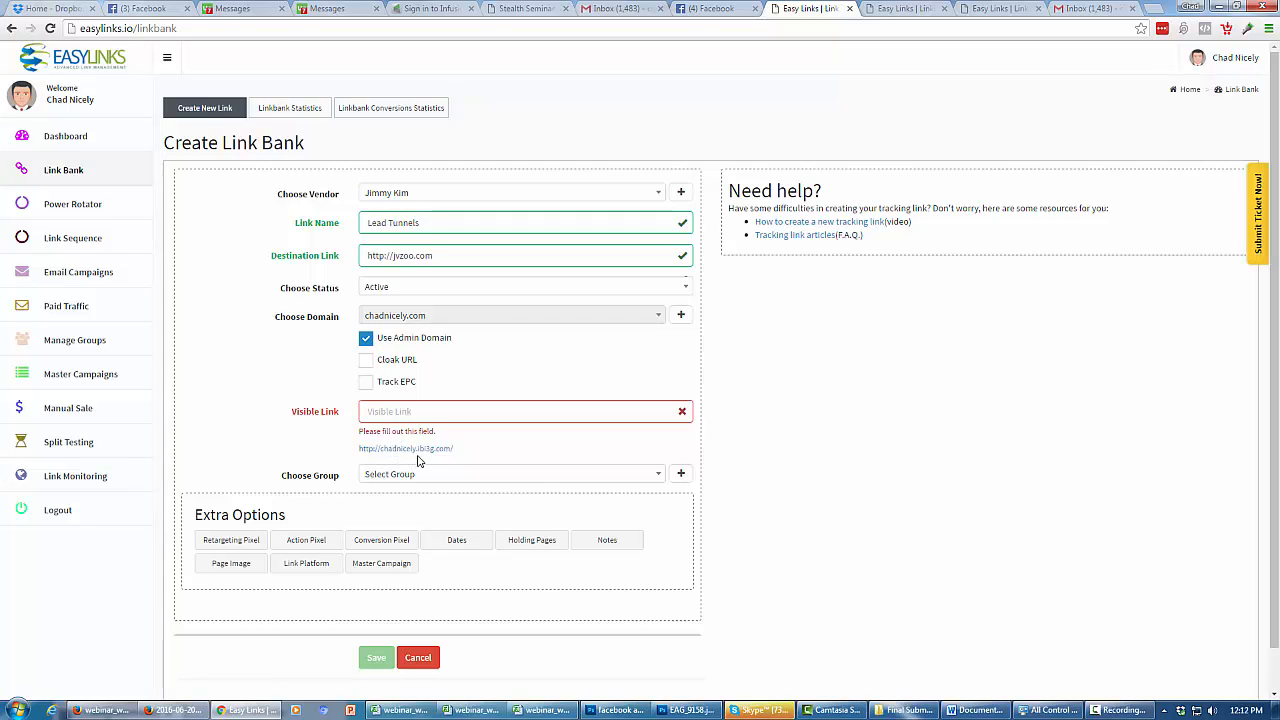
pyautogui.moveTo(428, 460)
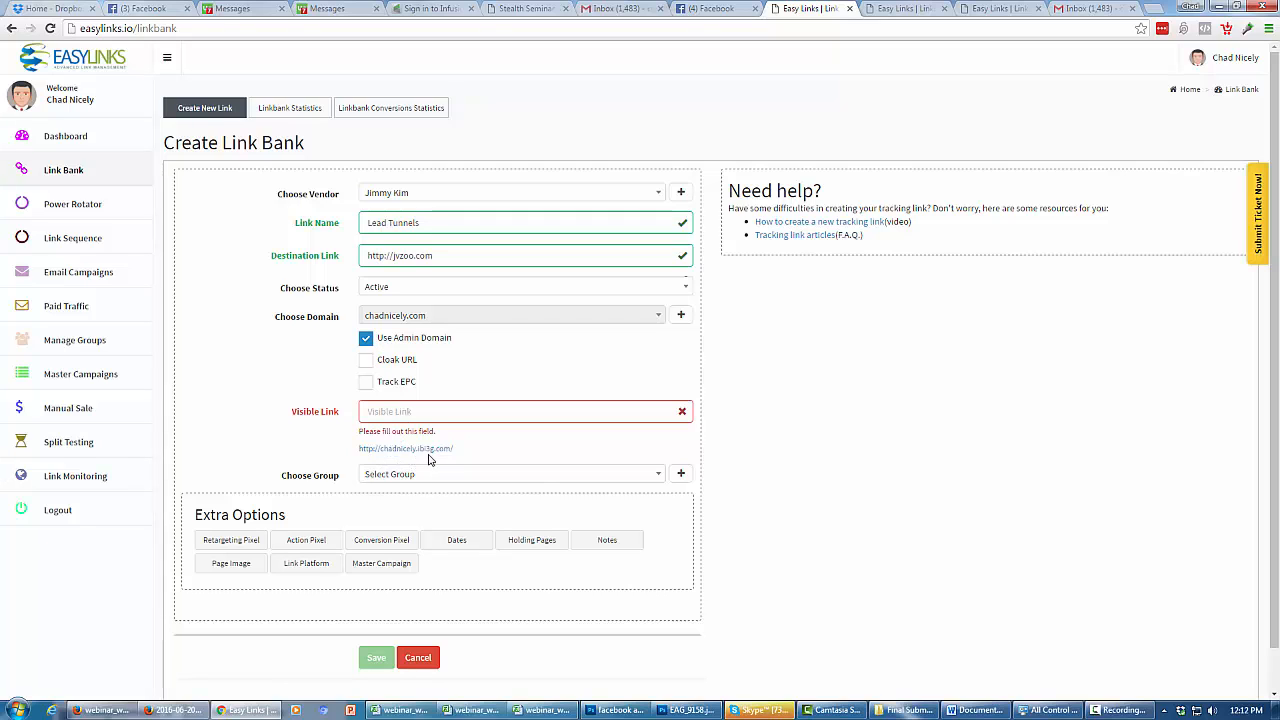
pyautogui.click(366, 338)
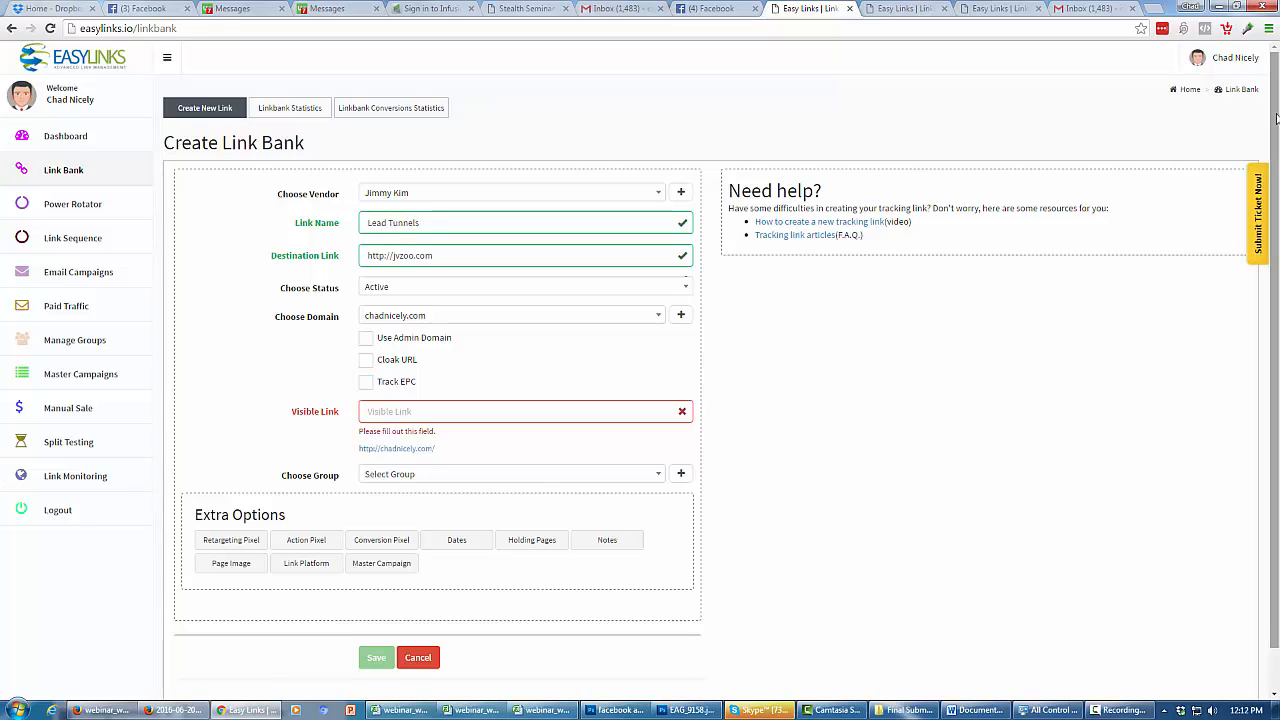
# - Assign the link to the Zoo Offers group
pyautogui.scroll(-3)
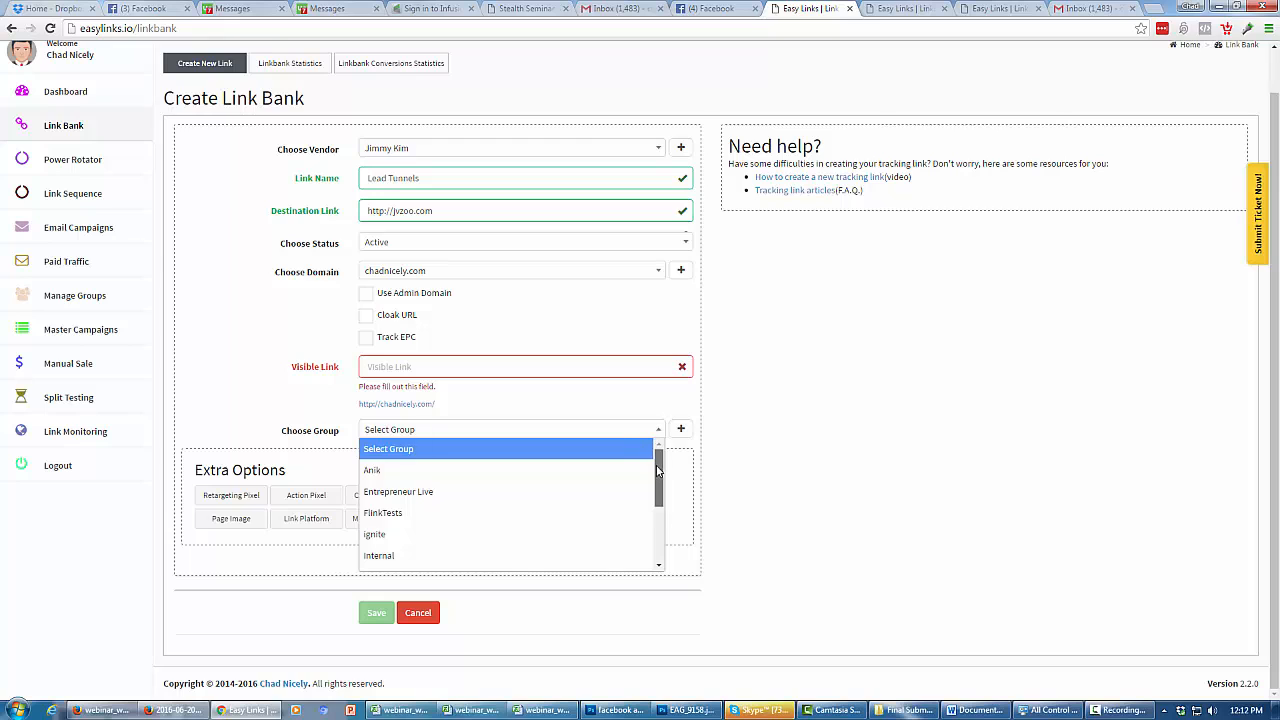
pyautogui.scroll(-3)
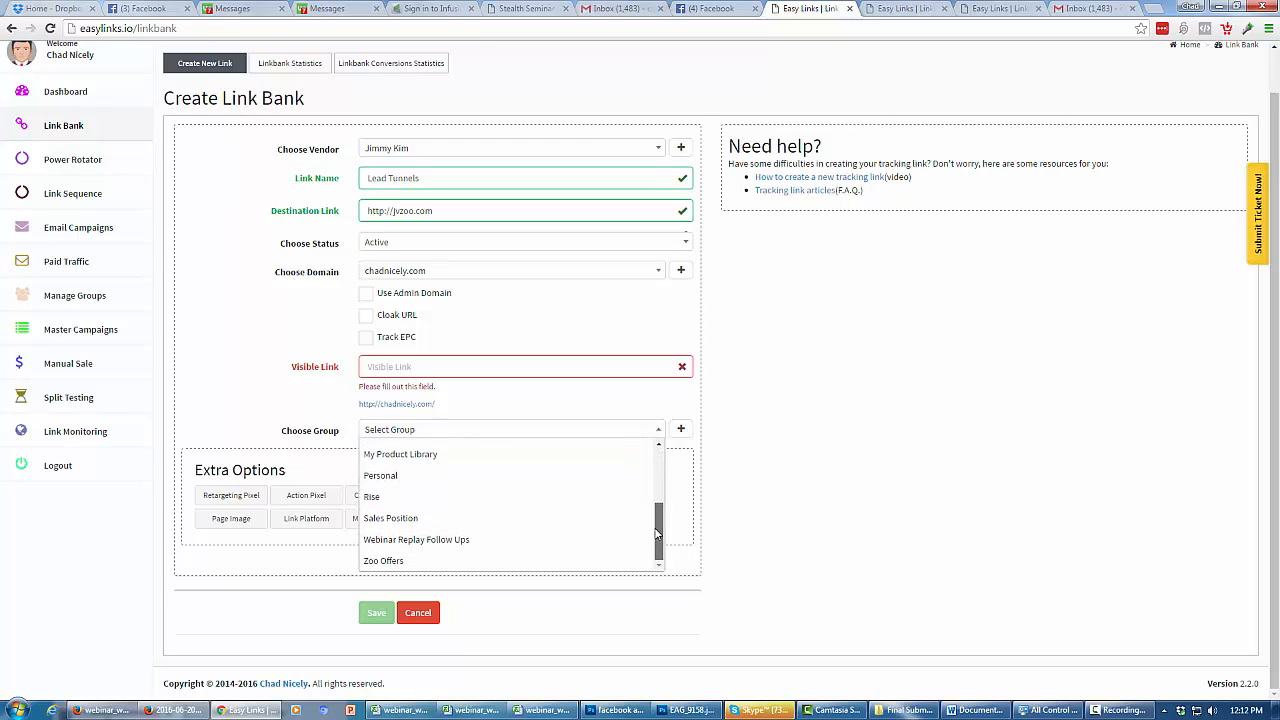
pyautogui.click(384, 560)
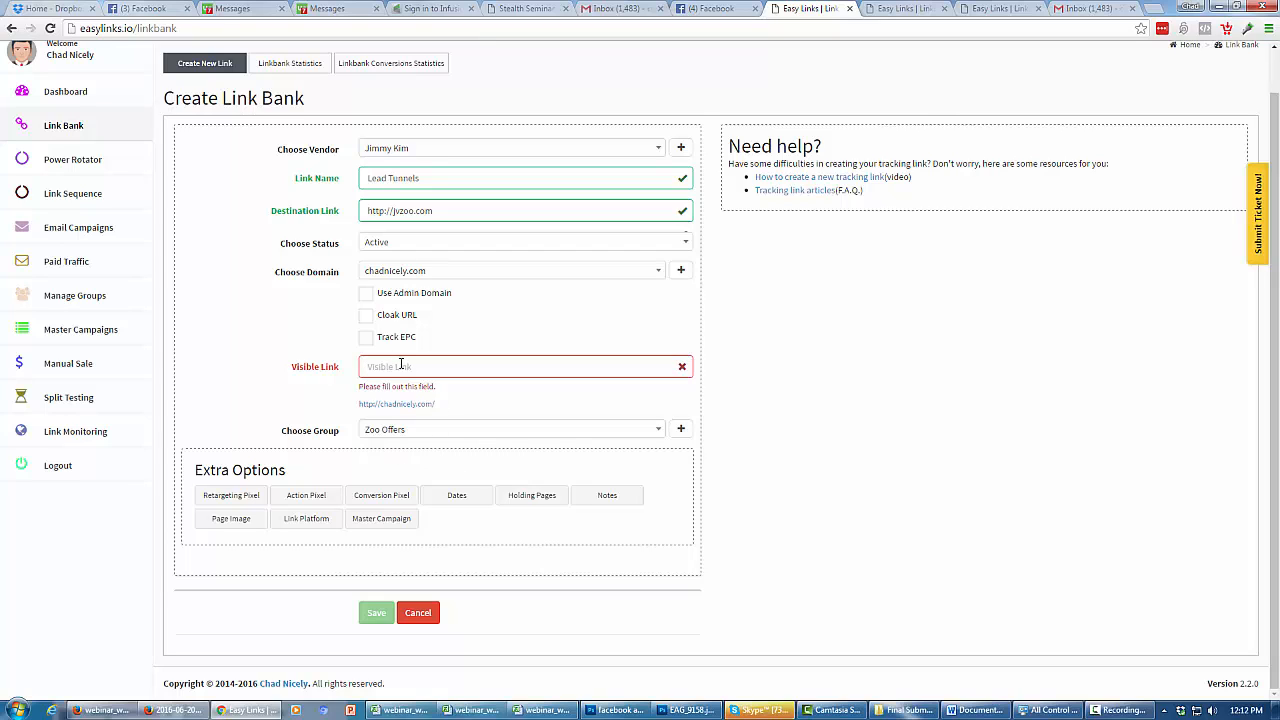
# - Give the link the visible link leadt, which EasyLinks flags as already existing
pyautogui.write('l')
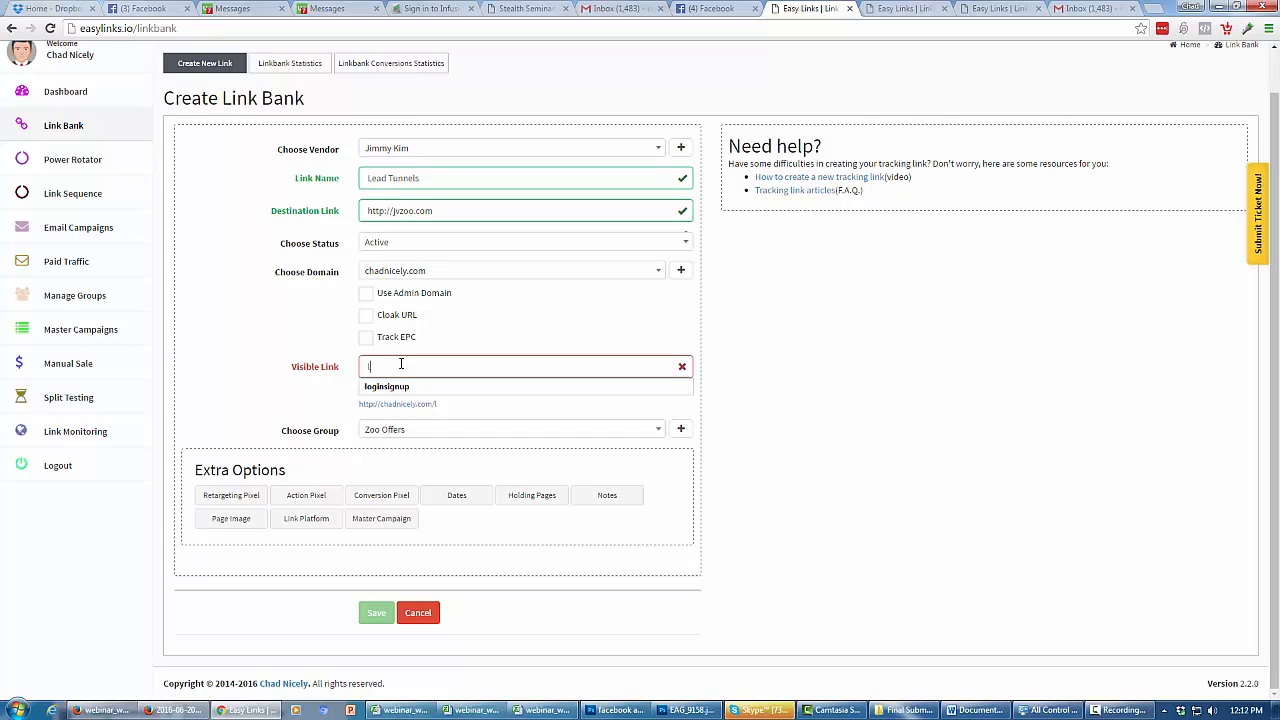
pyautogui.write('leadt')
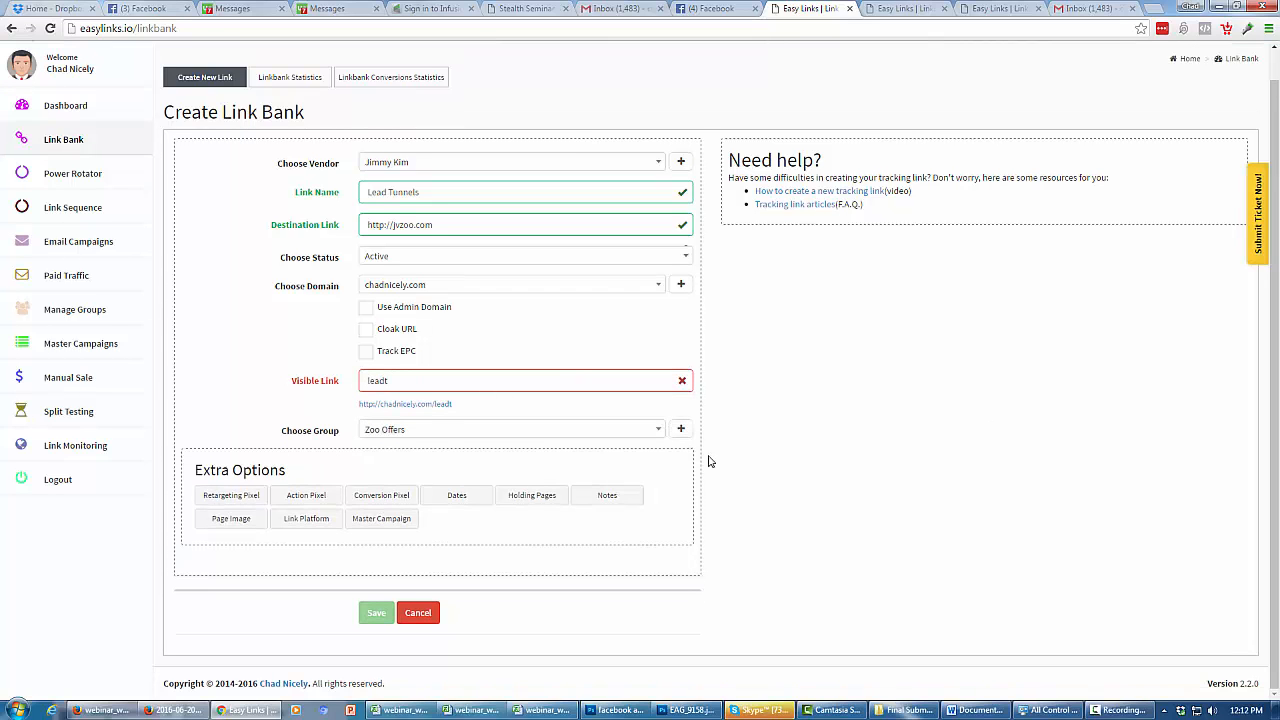
pyautogui.click(376, 612)
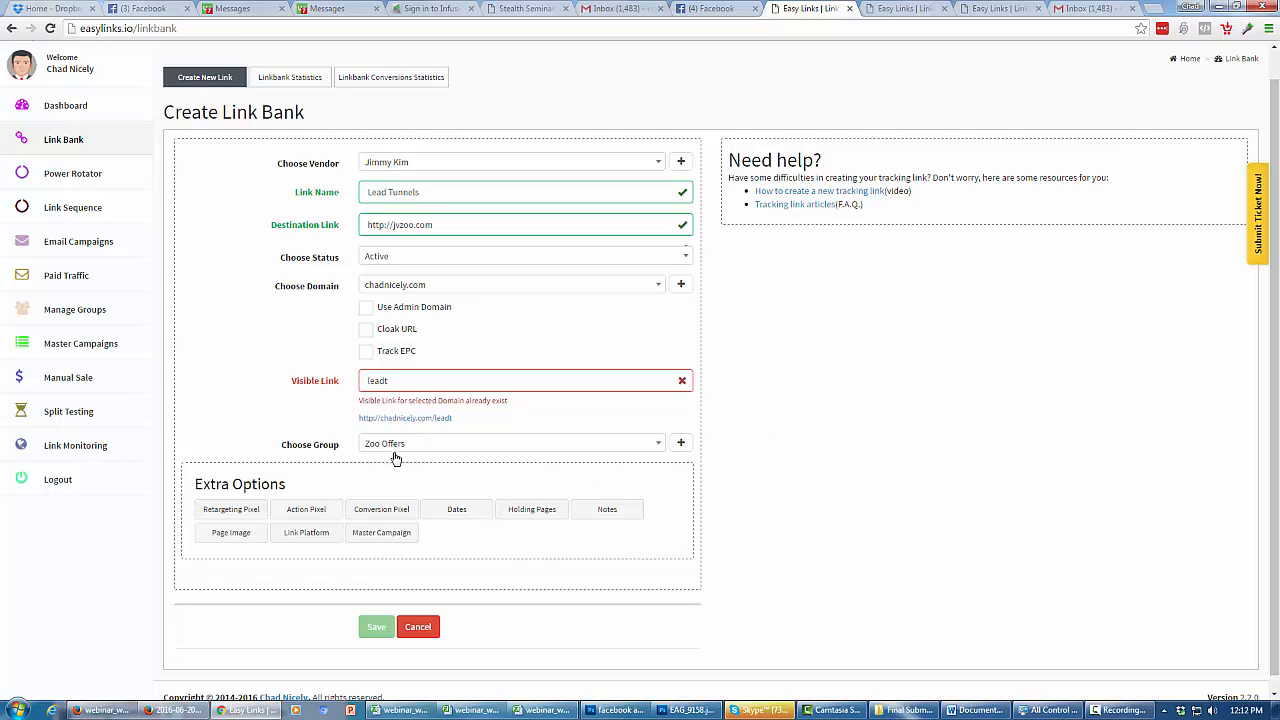
pyautogui.moveTo(304, 510)
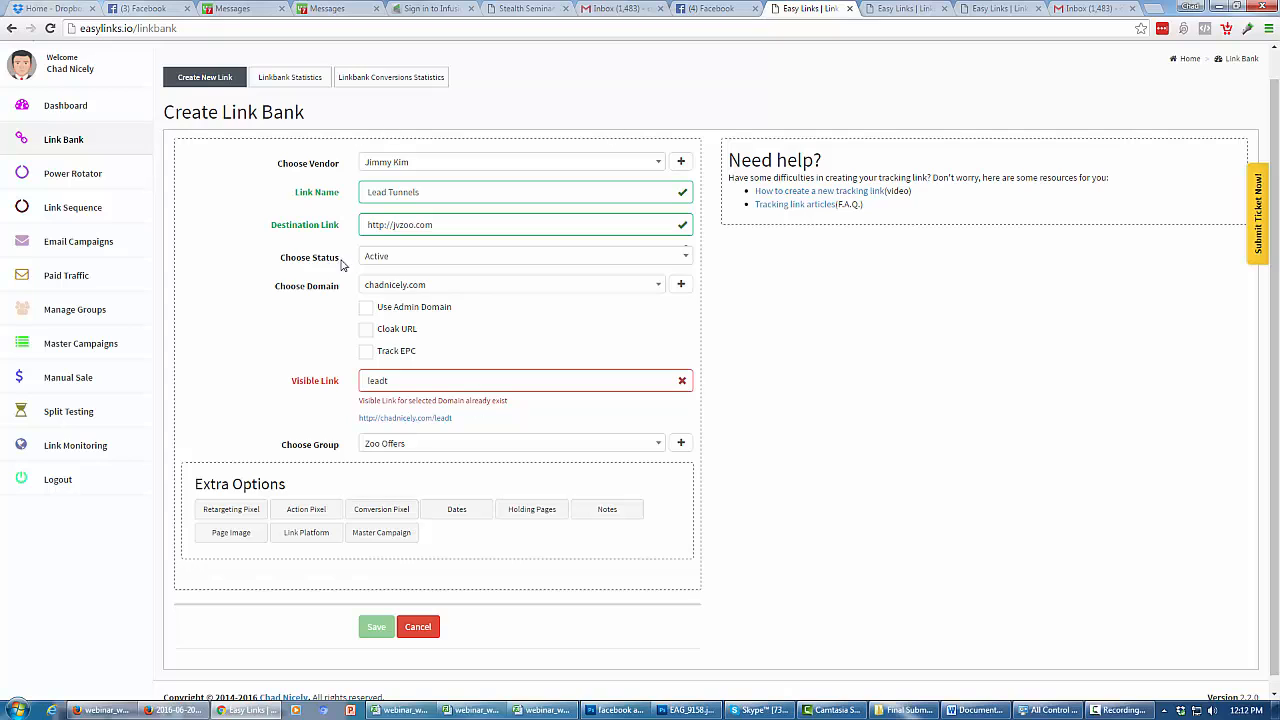
pyautogui.moveTo(472, 362)
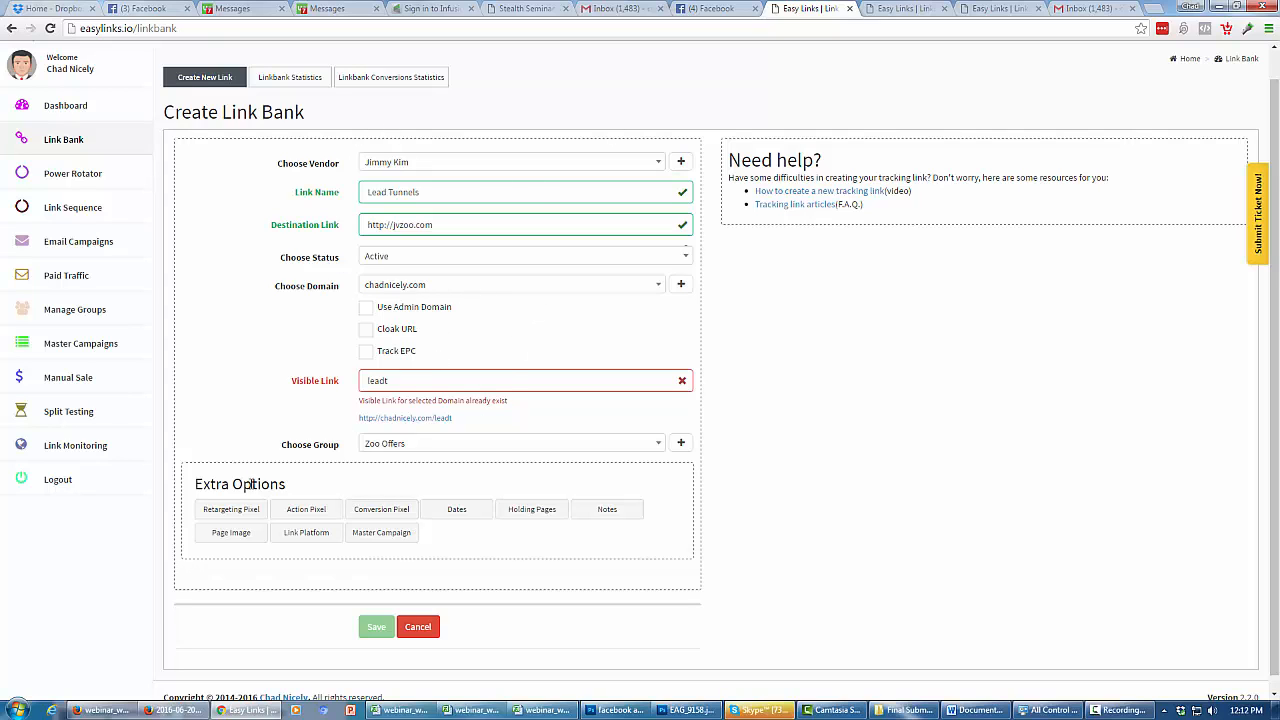
# - Attach Chad's Facebook Pixel as the link's retargeting pixel
pyautogui.click(230, 510)
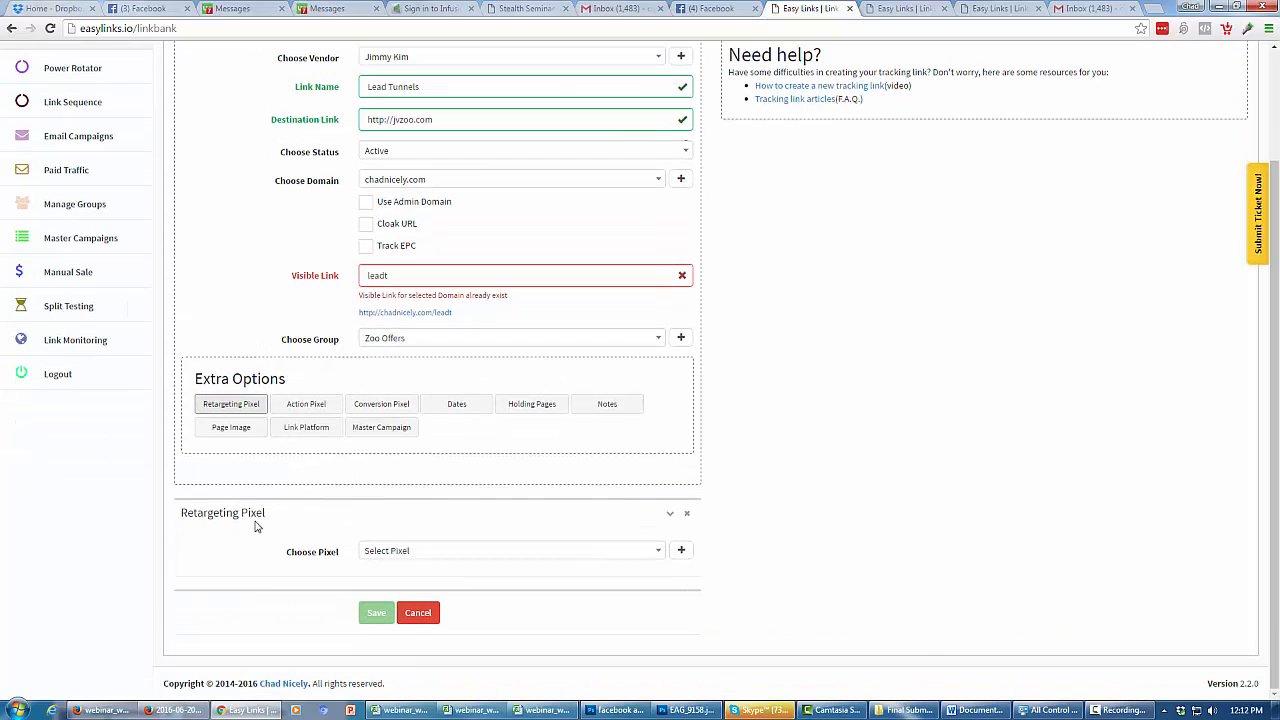
pyautogui.moveTo(658, 562)
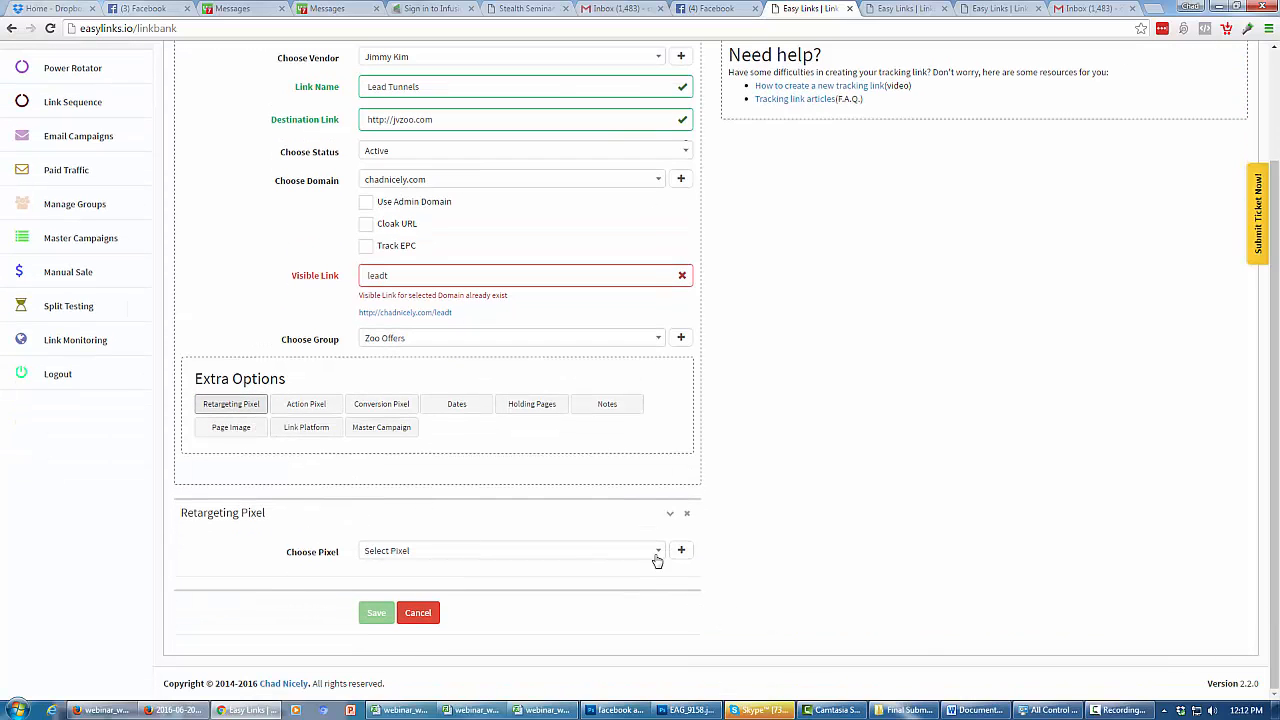
pyautogui.click(510, 550)
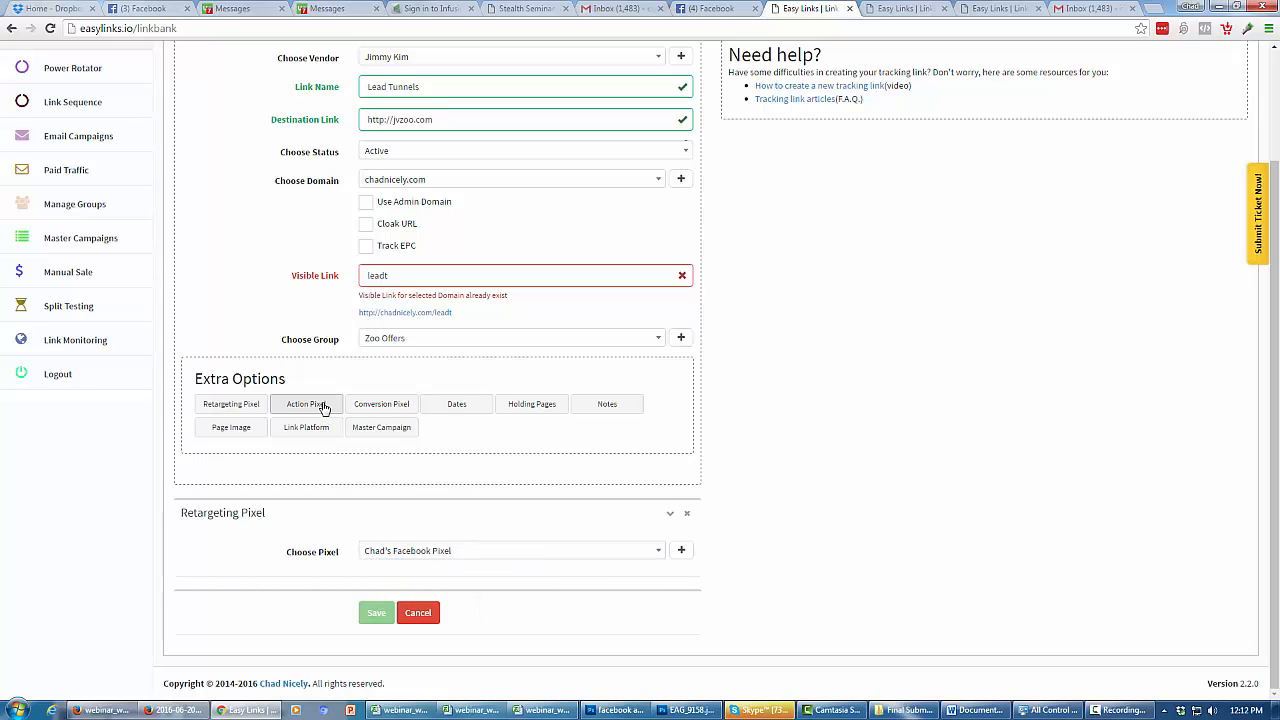
pyautogui.click(306, 404)
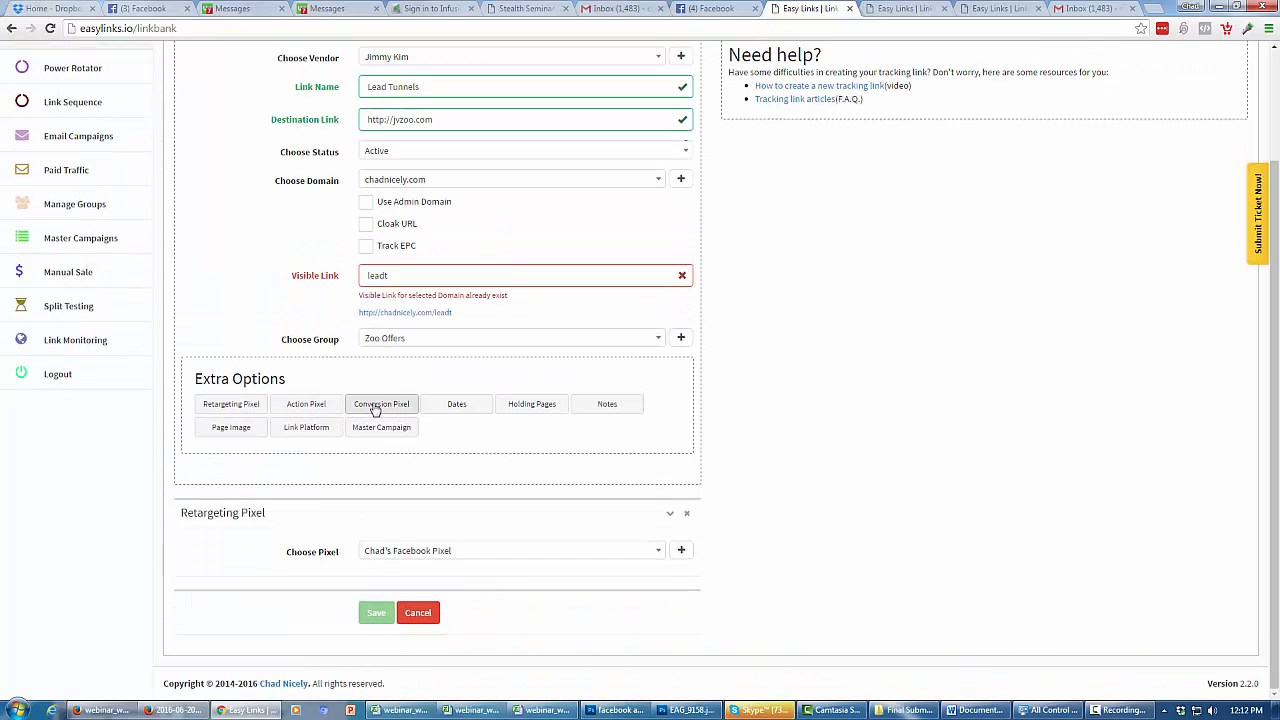
# - Add conversion pixel and start/end date sections to the form
pyautogui.click(380, 404)
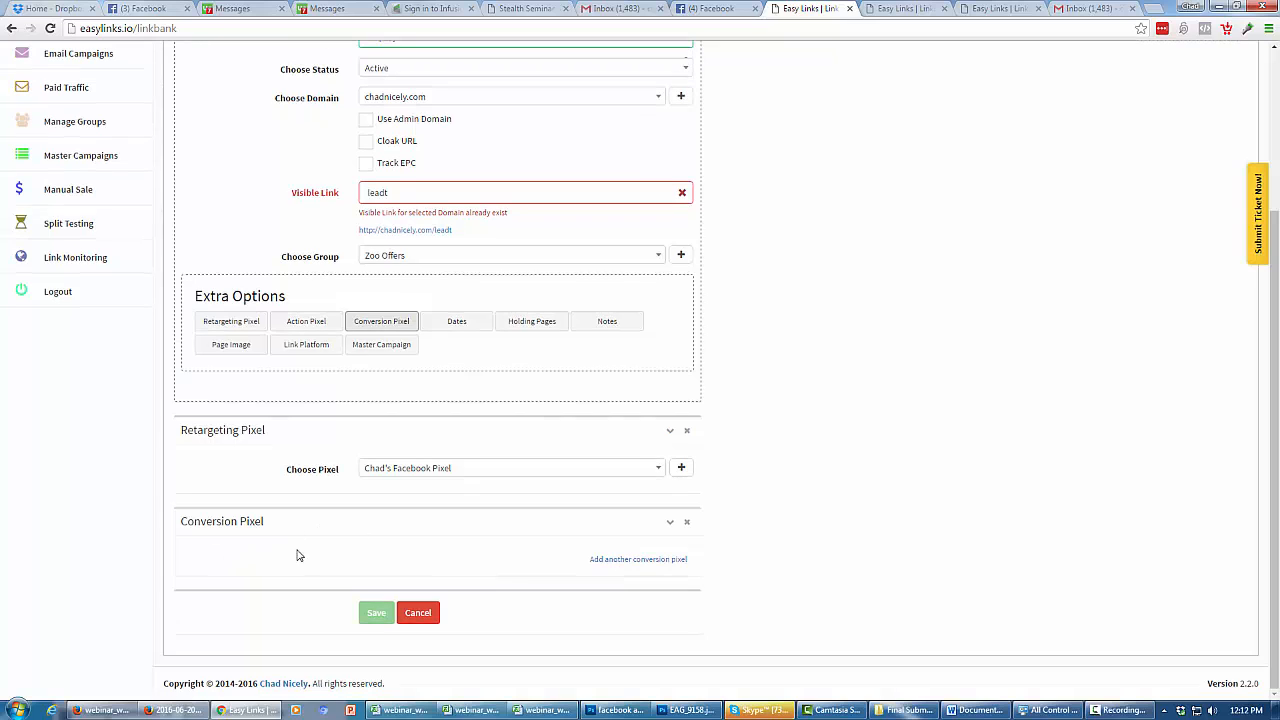
pyautogui.moveTo(450, 424)
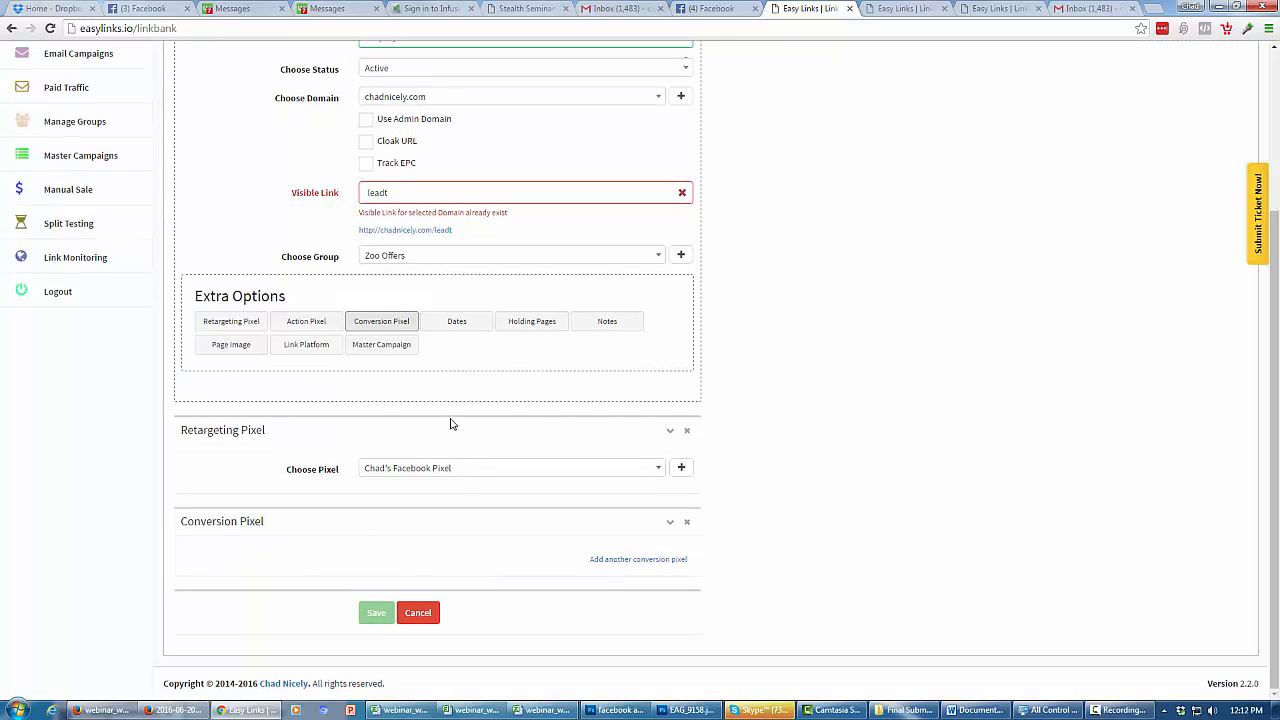
pyautogui.click(456, 320)
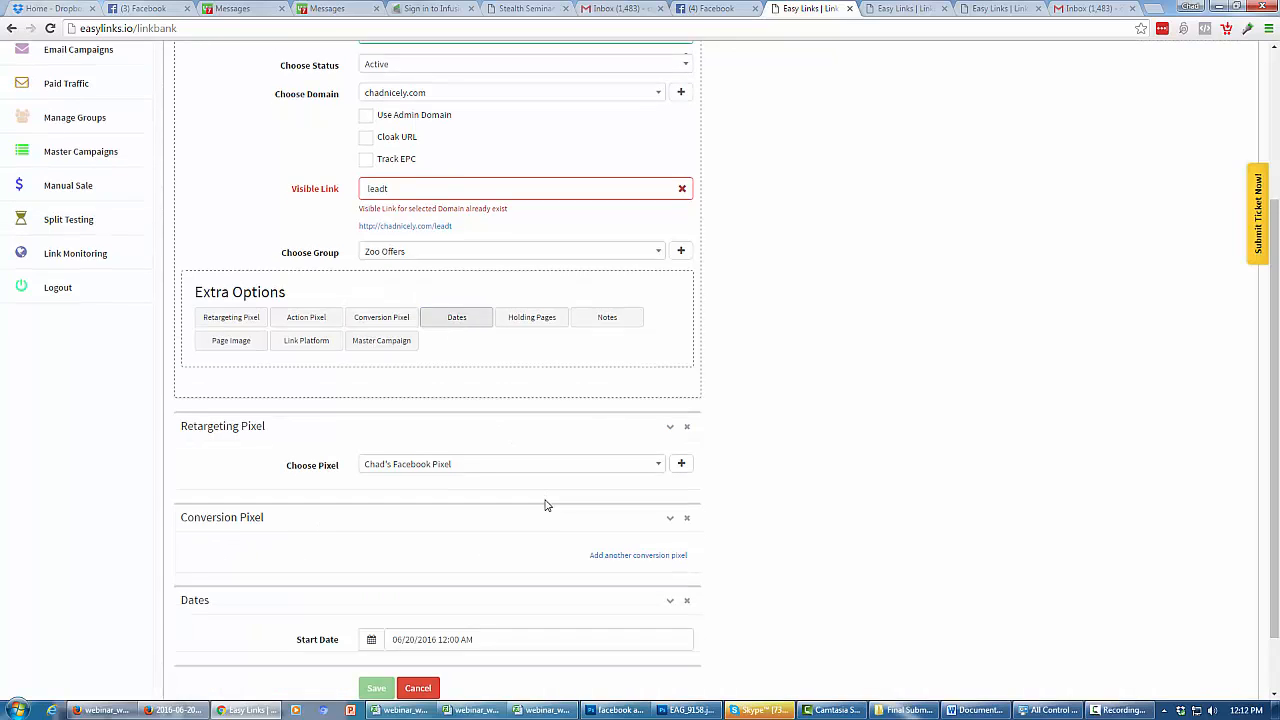
# - Remove the conversion pixel and dates sections, leaving only the Facebook retargeting pixel
pyautogui.scroll(-3)
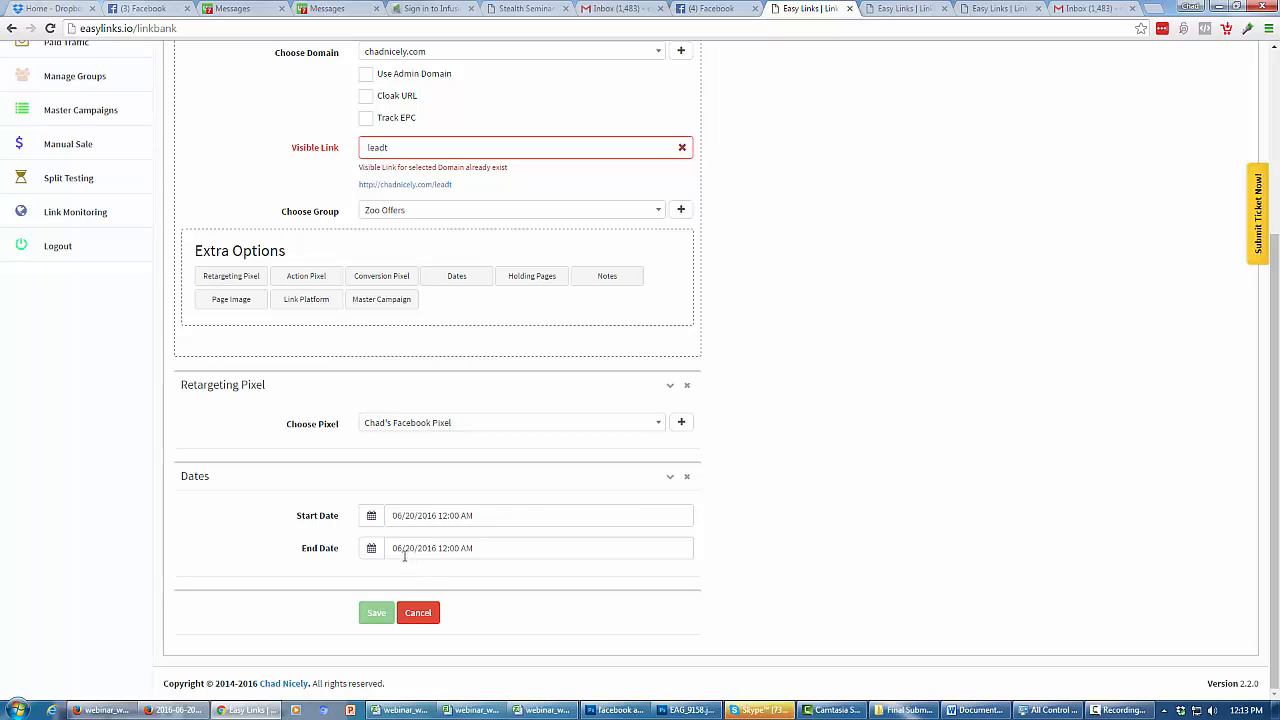
pyautogui.moveTo(516, 564)
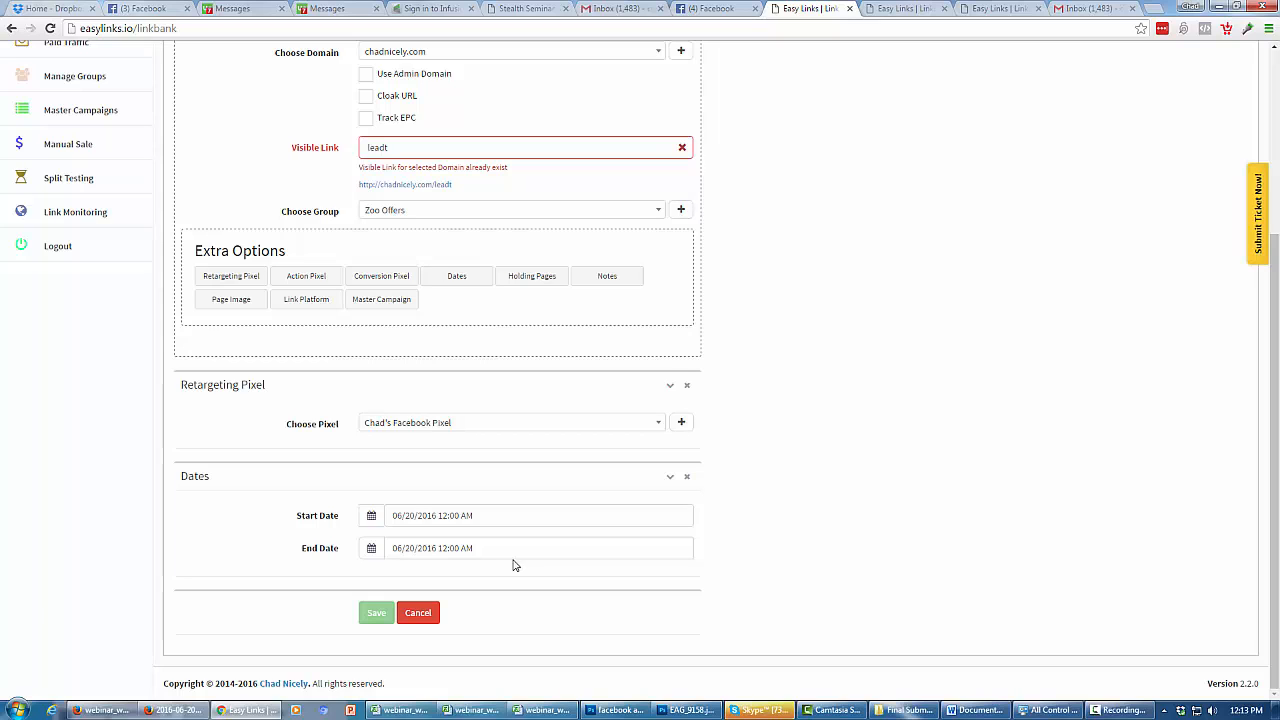
pyautogui.moveTo(524, 568)
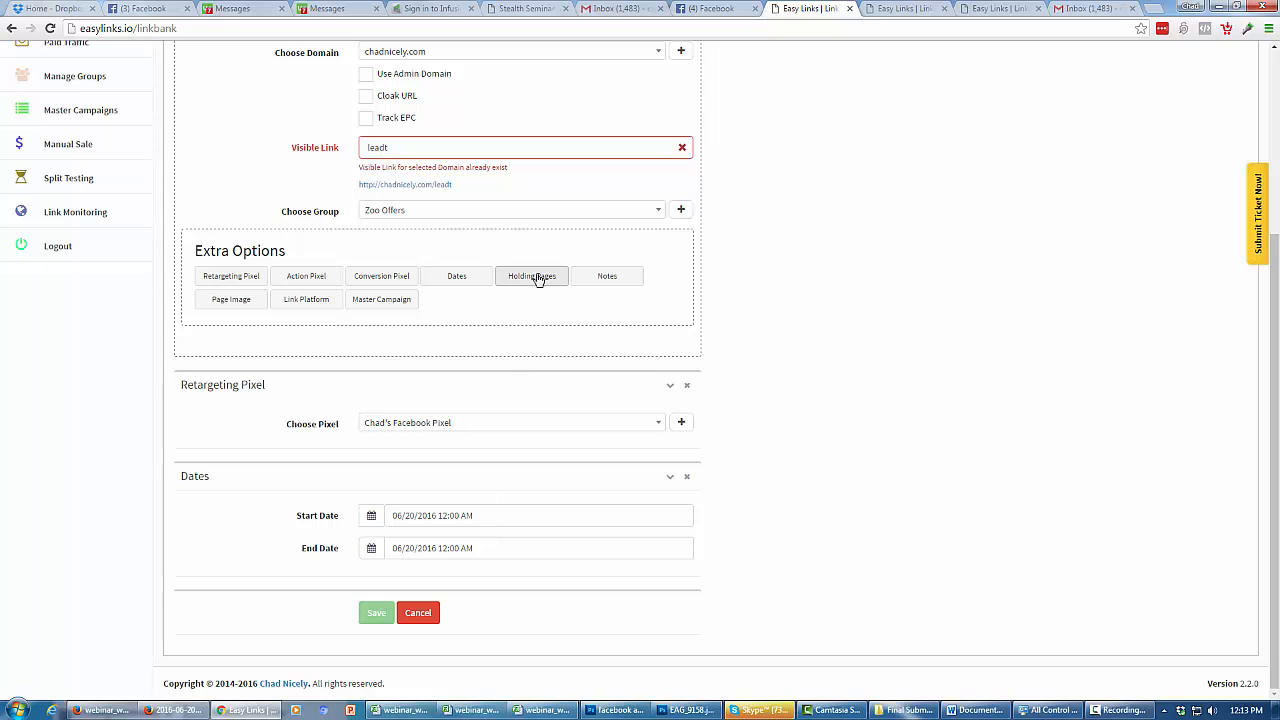
pyautogui.scroll(3)
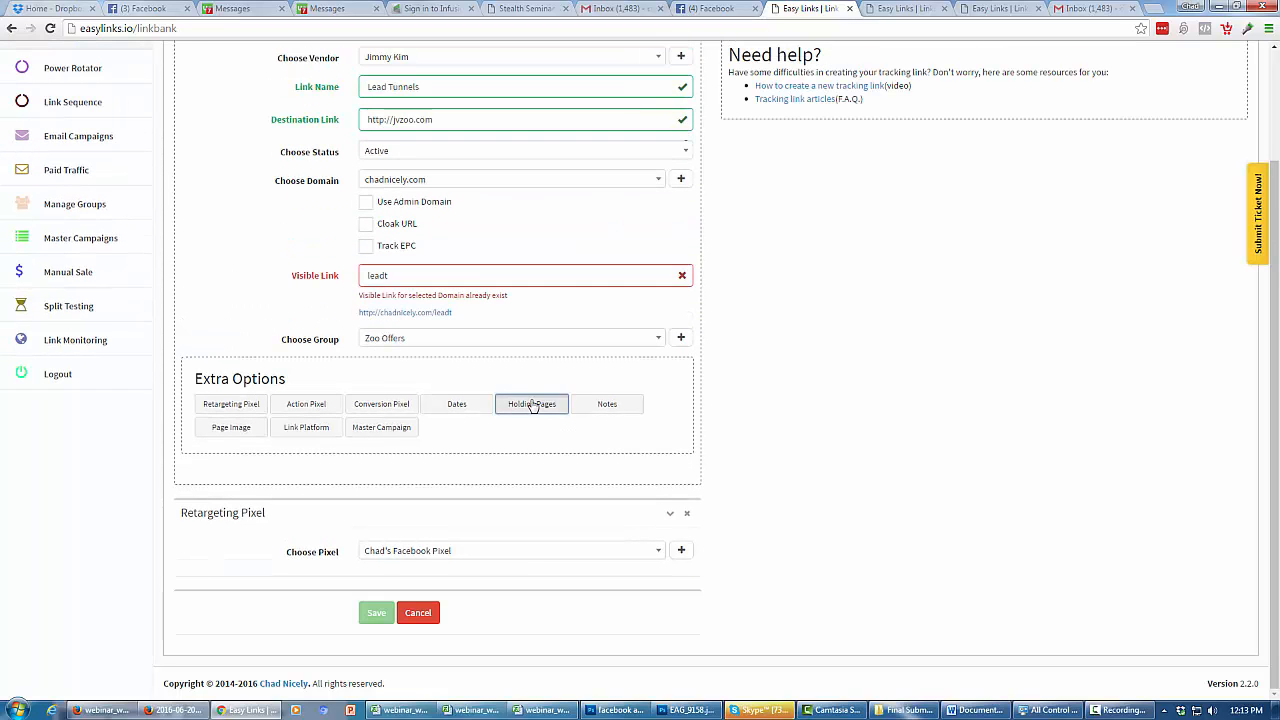
# - Add a Holding Pages section with pending and complete page choices
pyautogui.click(532, 404)
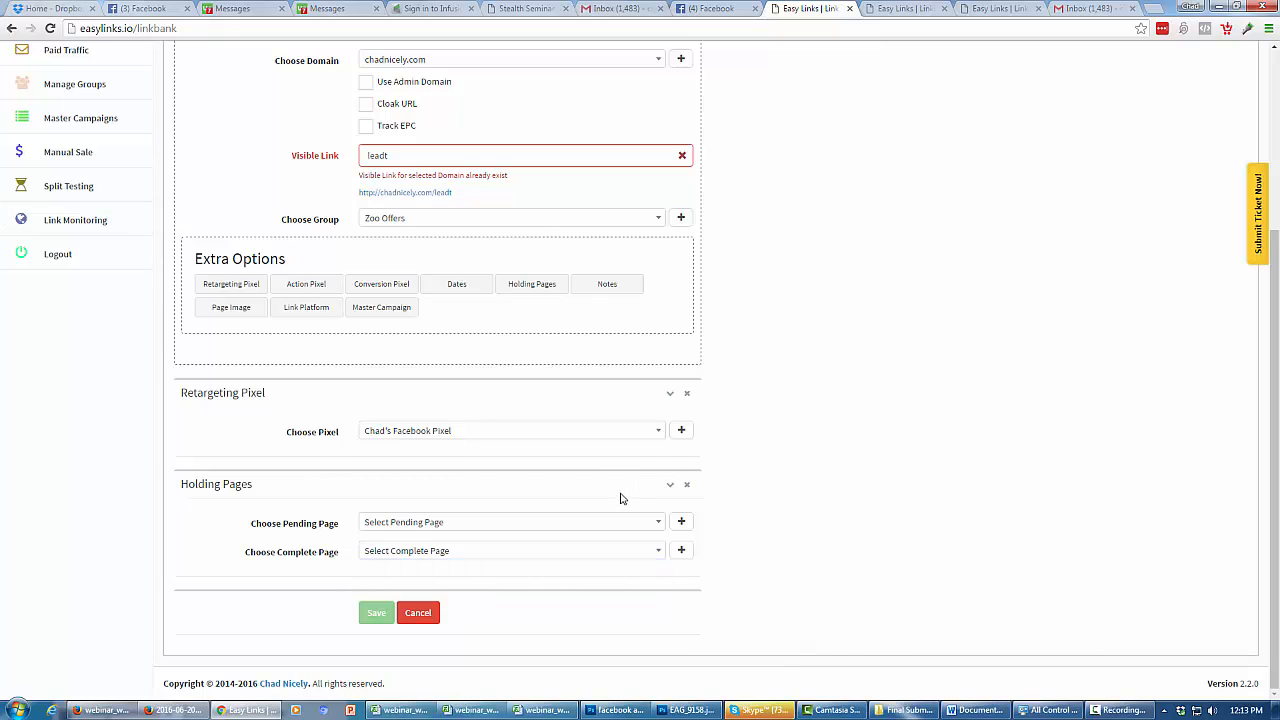
pyautogui.moveTo(544, 506)
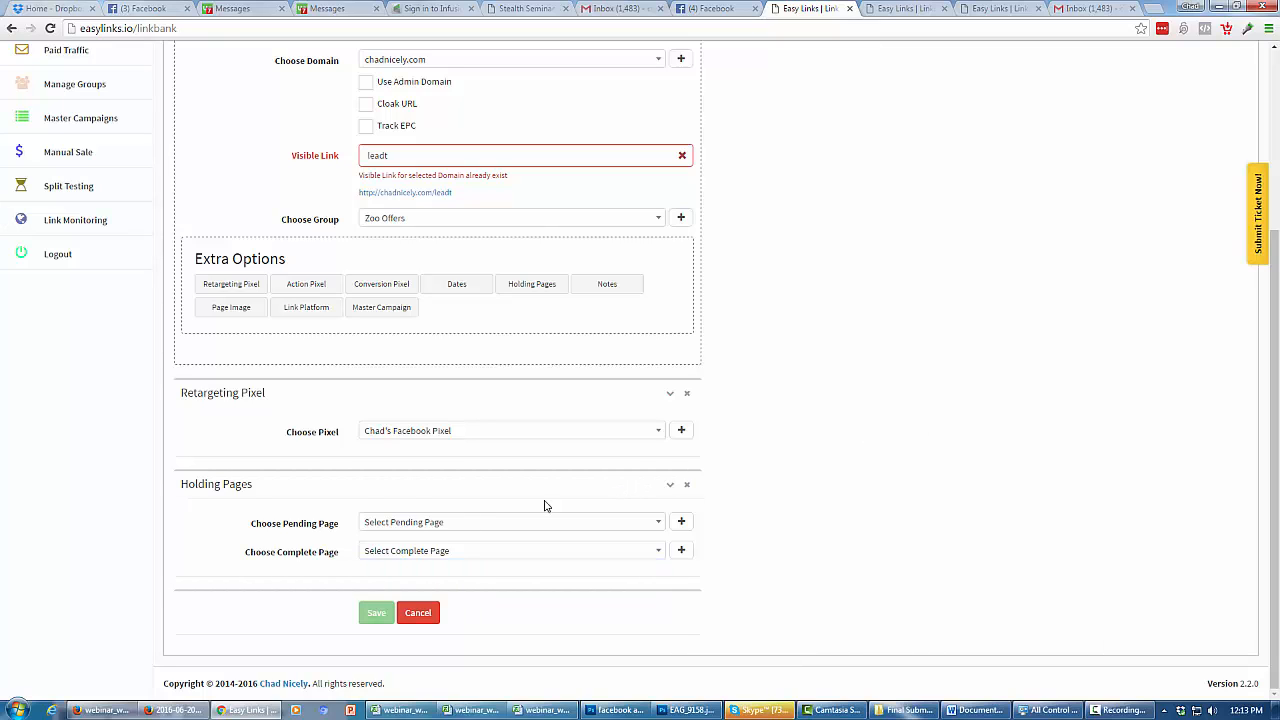
pyautogui.moveTo(870, 500)
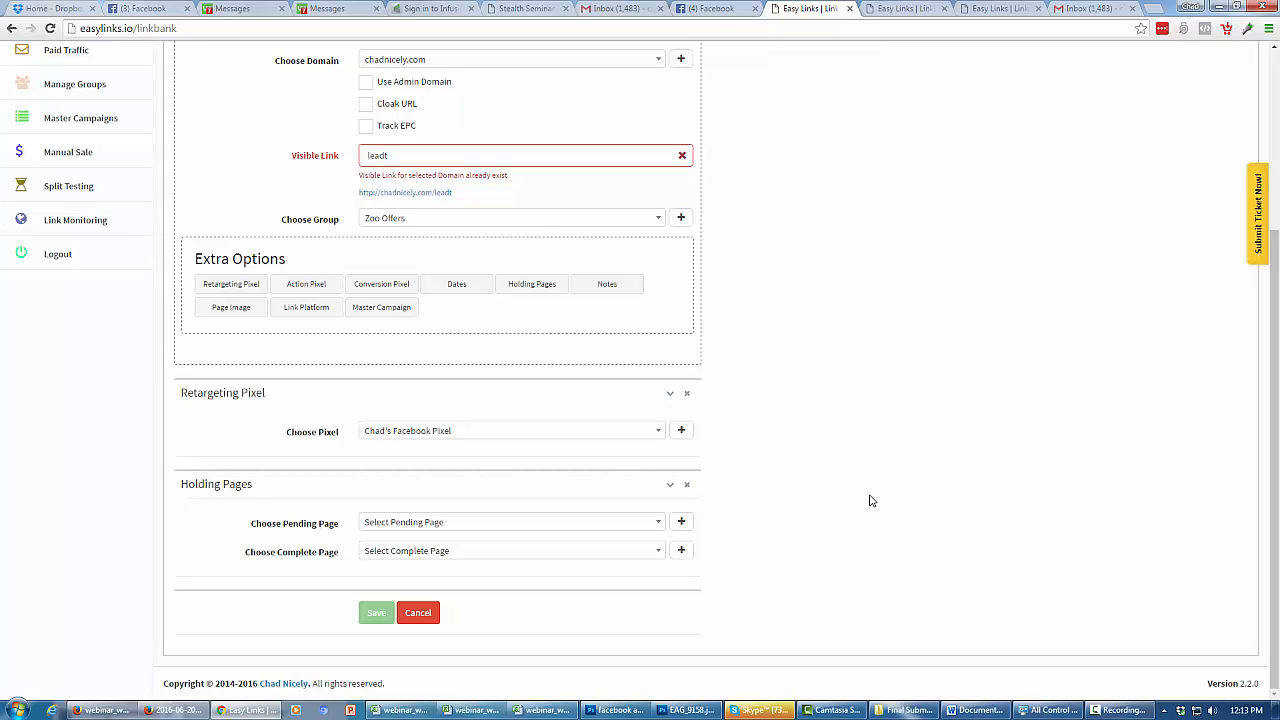
pyautogui.moveTo(584, 500)
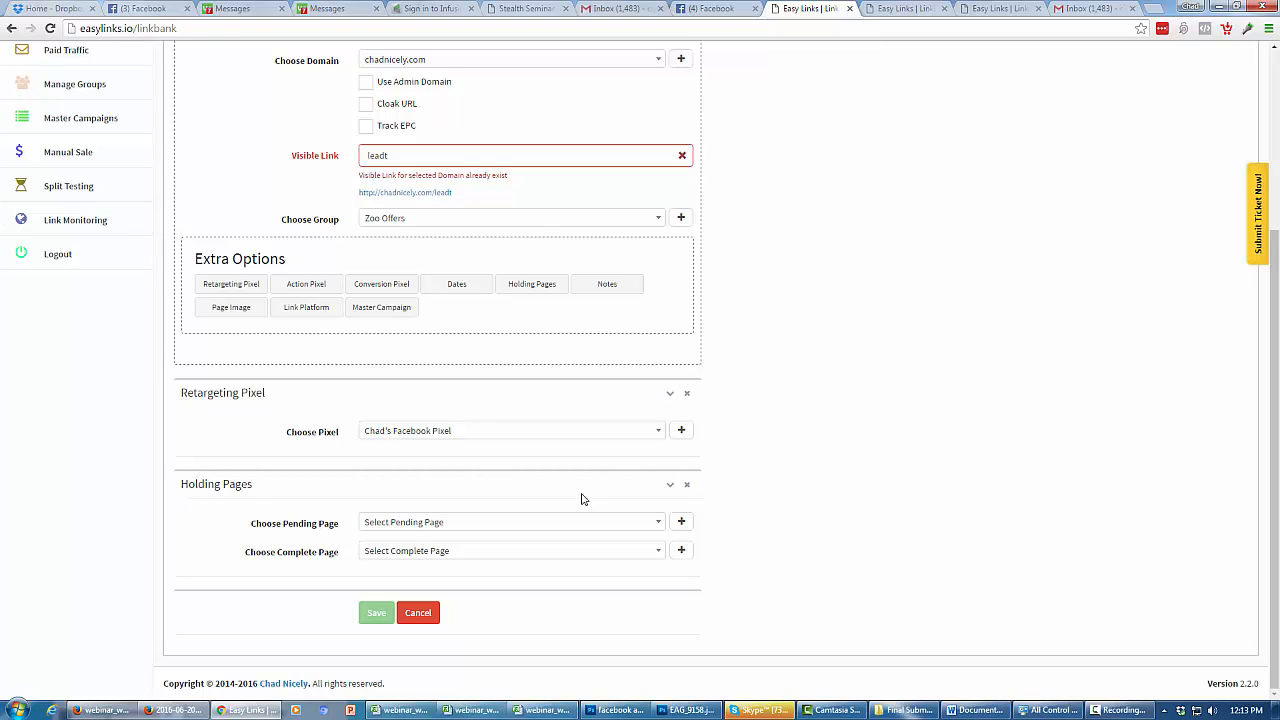
pyautogui.moveTo(532, 284)
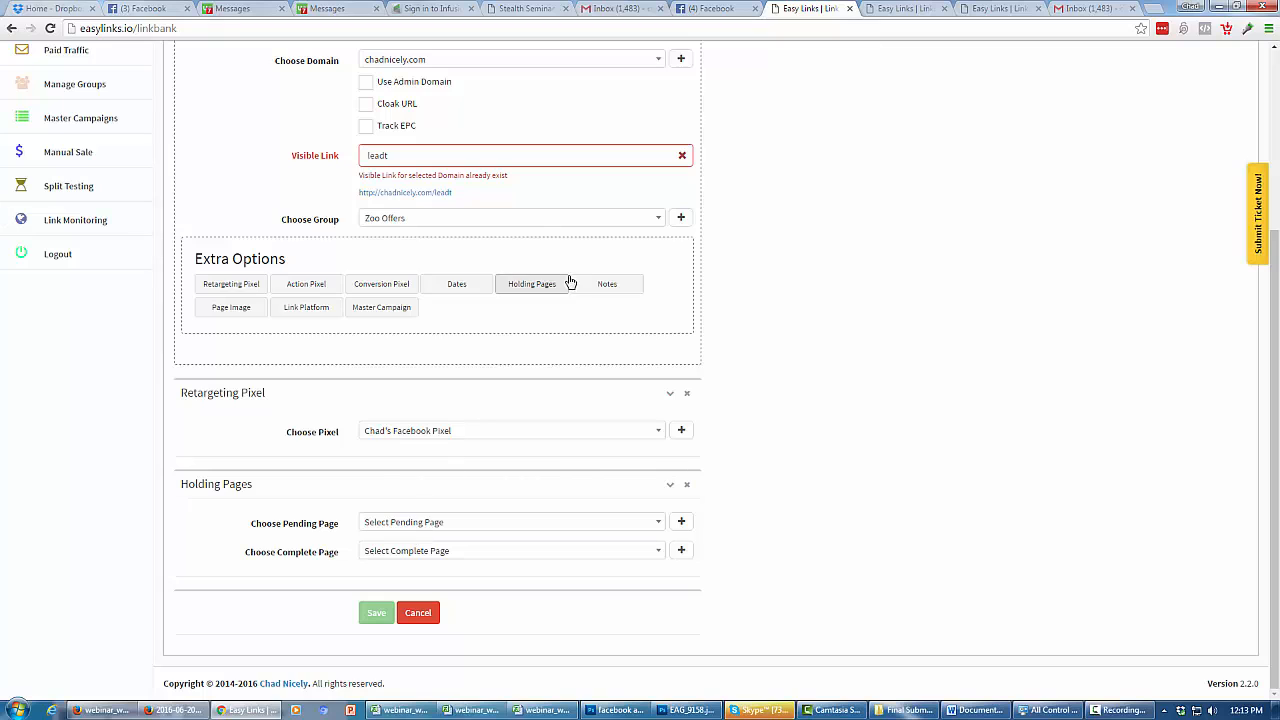
pyautogui.moveTo(232, 308)
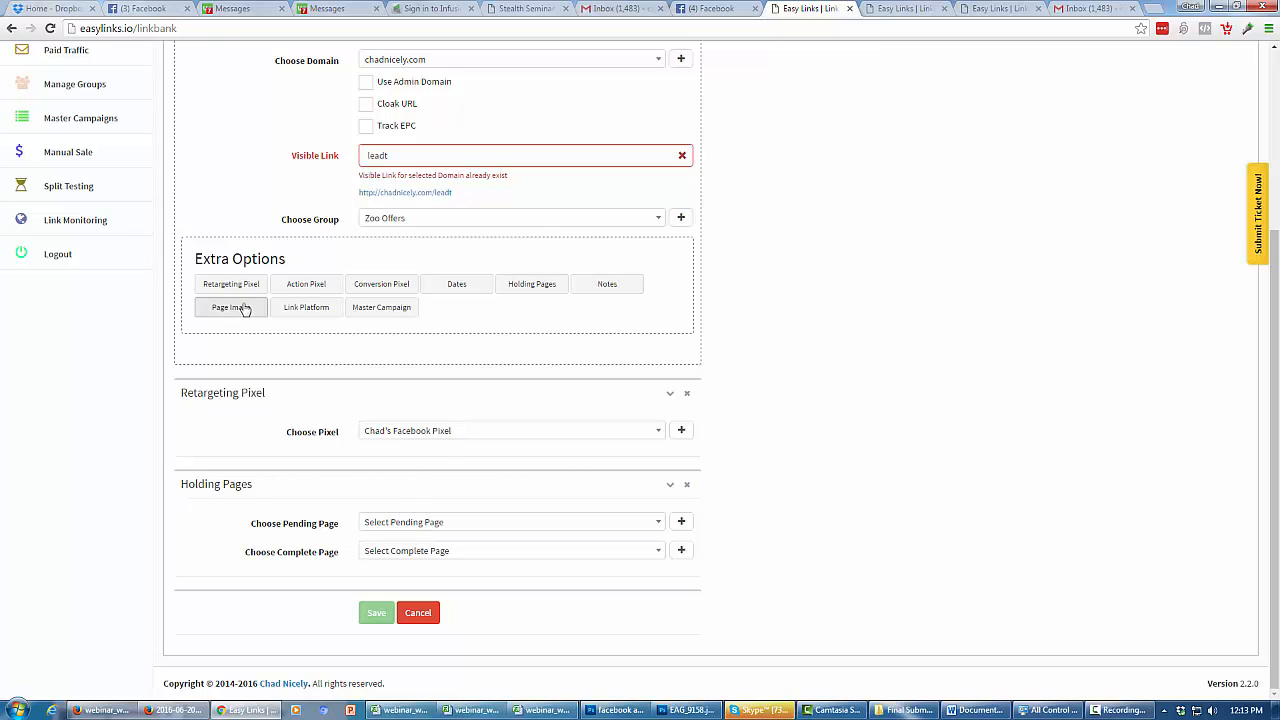
pyautogui.moveTo(264, 324)
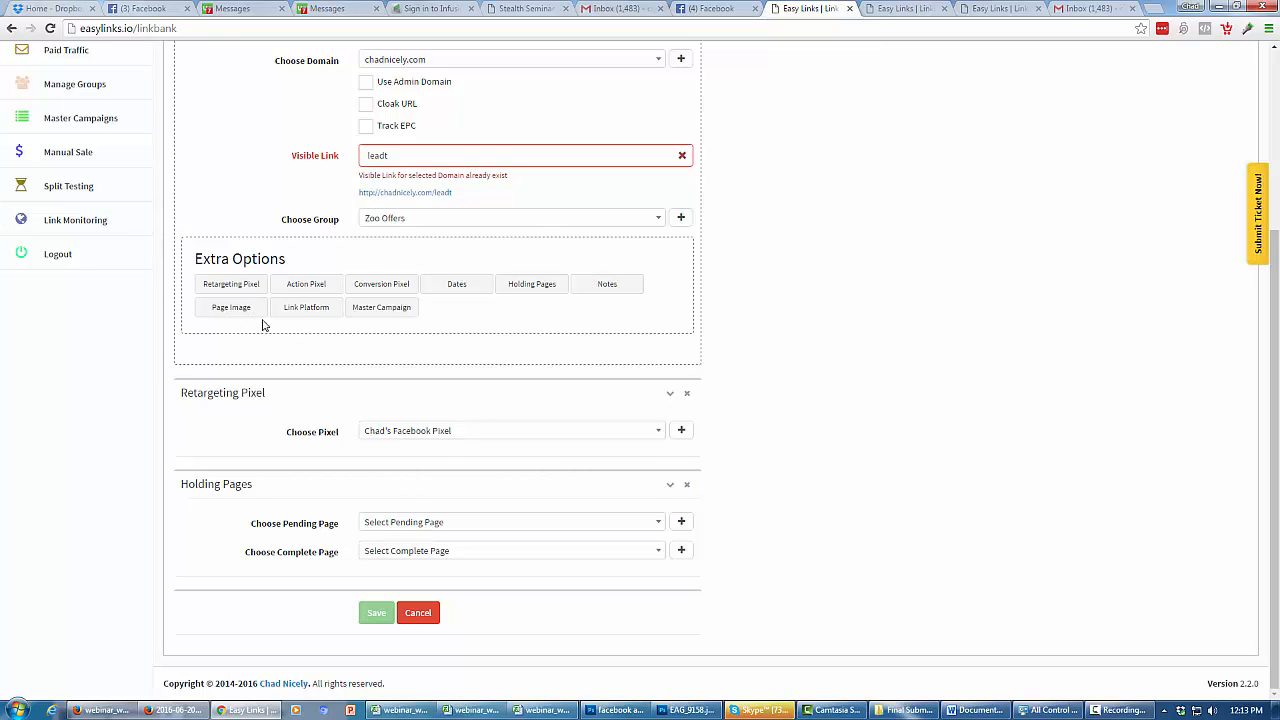
# - Add Link Platform and Master Campaign sections, both left unselected
pyautogui.click(306, 308)
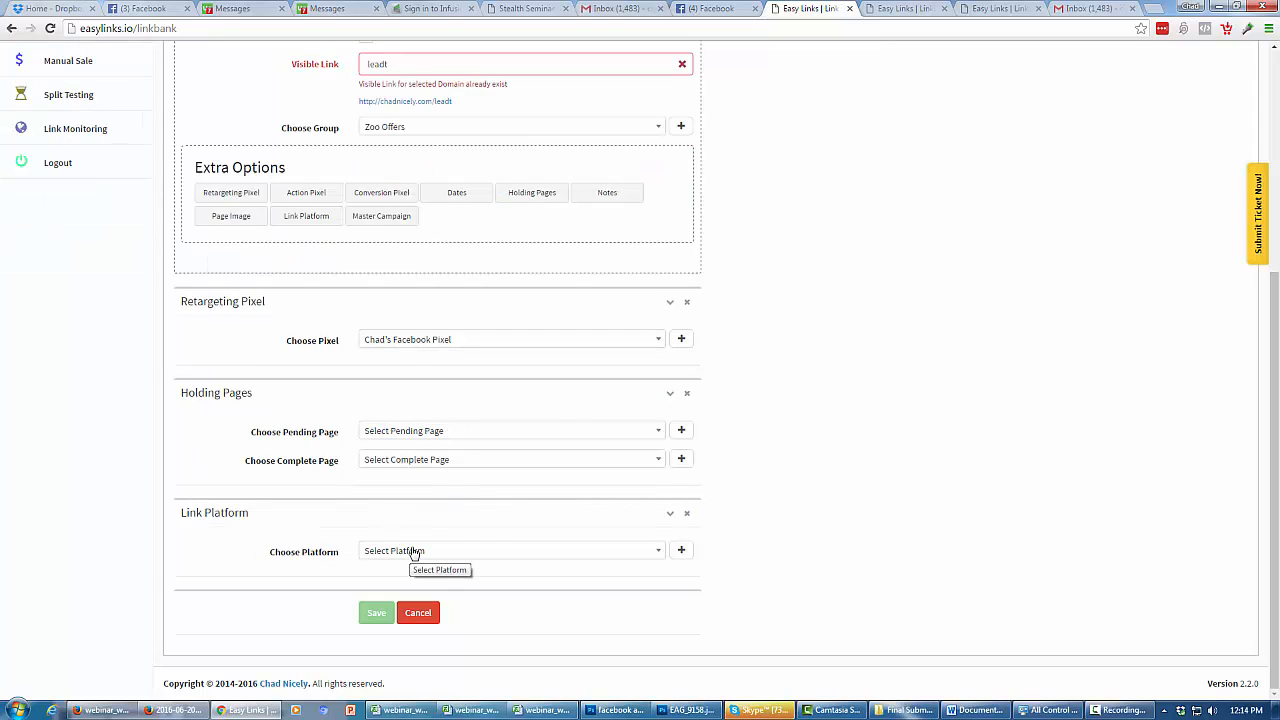
pyautogui.moveTo(420, 550)
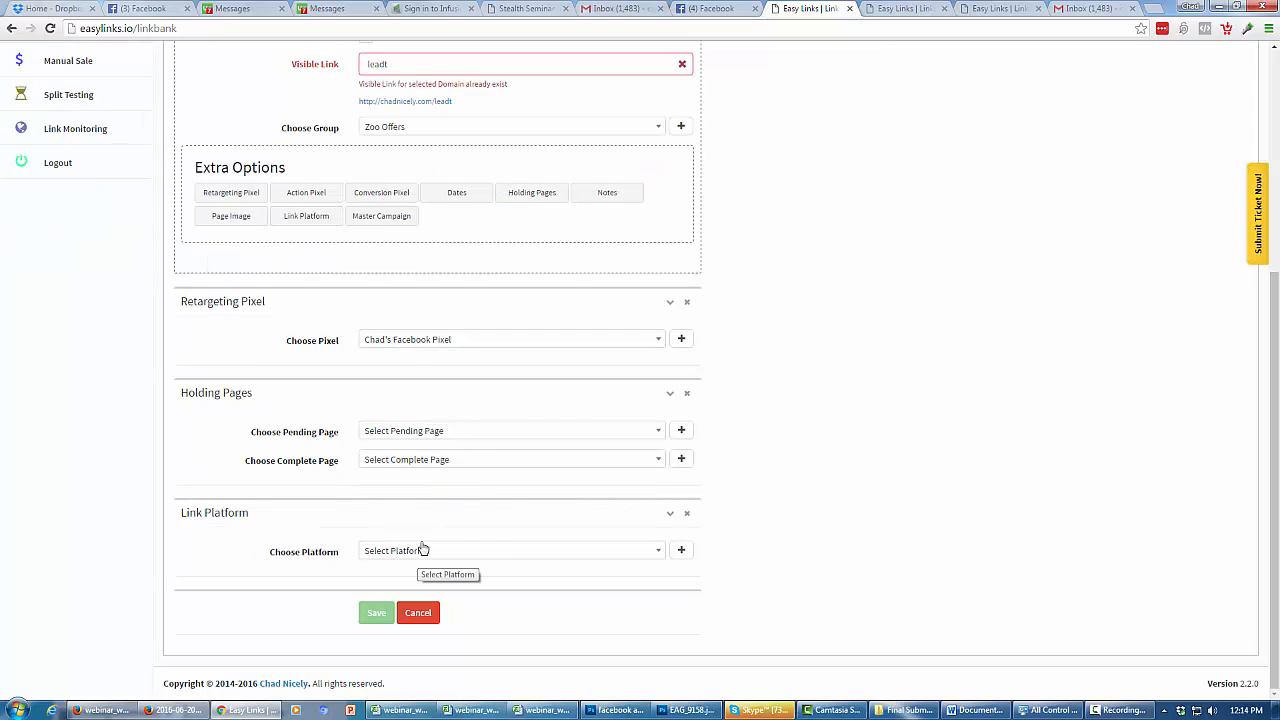
pyautogui.click(380, 216)
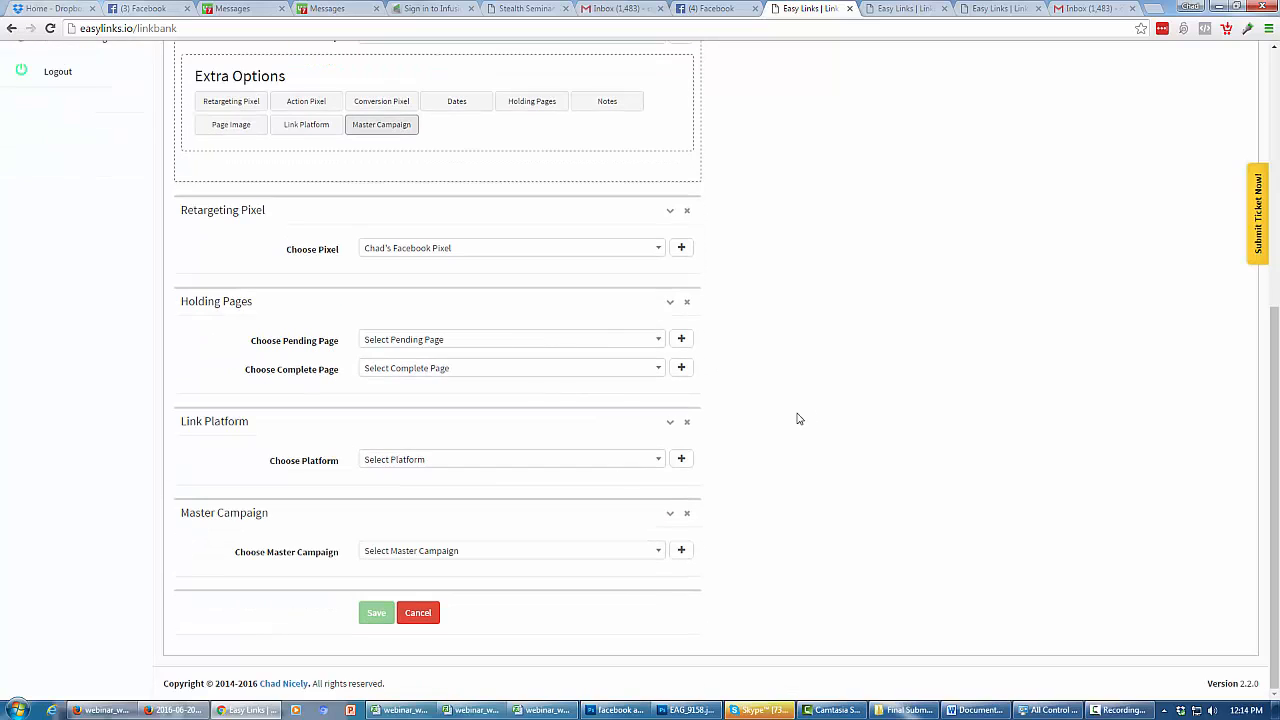
pyautogui.moveTo(726, 514)
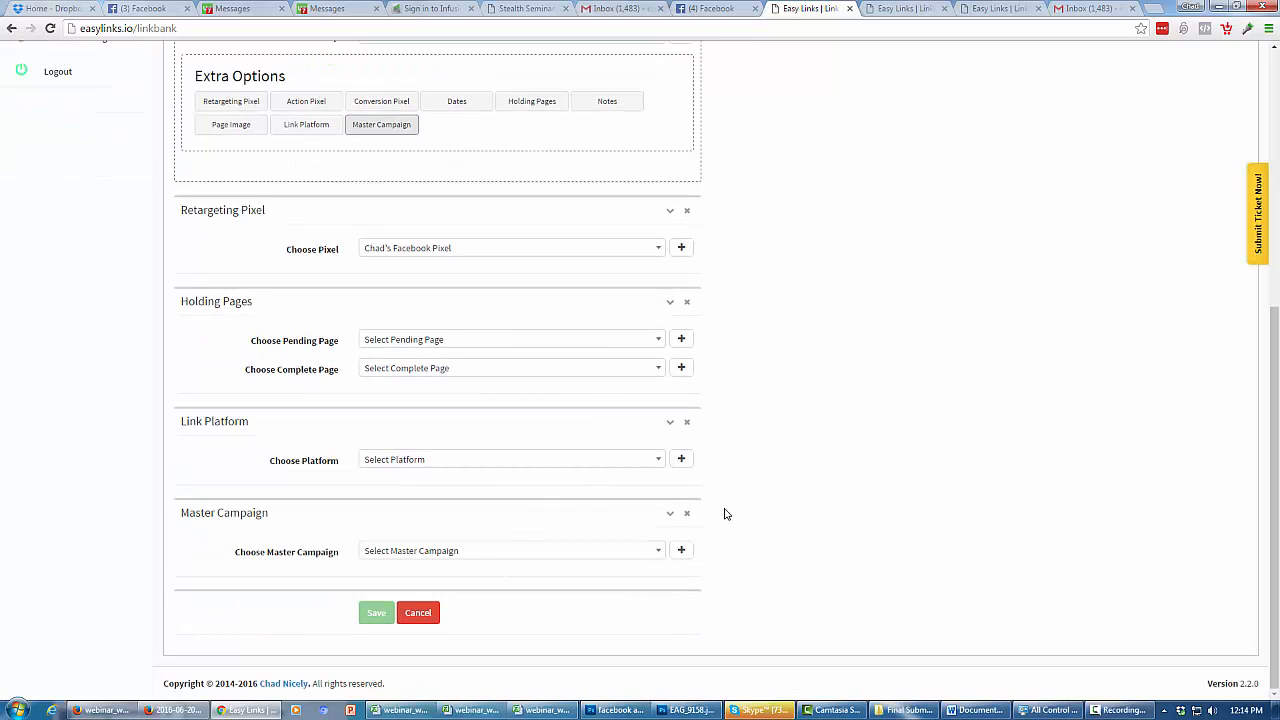
pyautogui.click(380, 124)
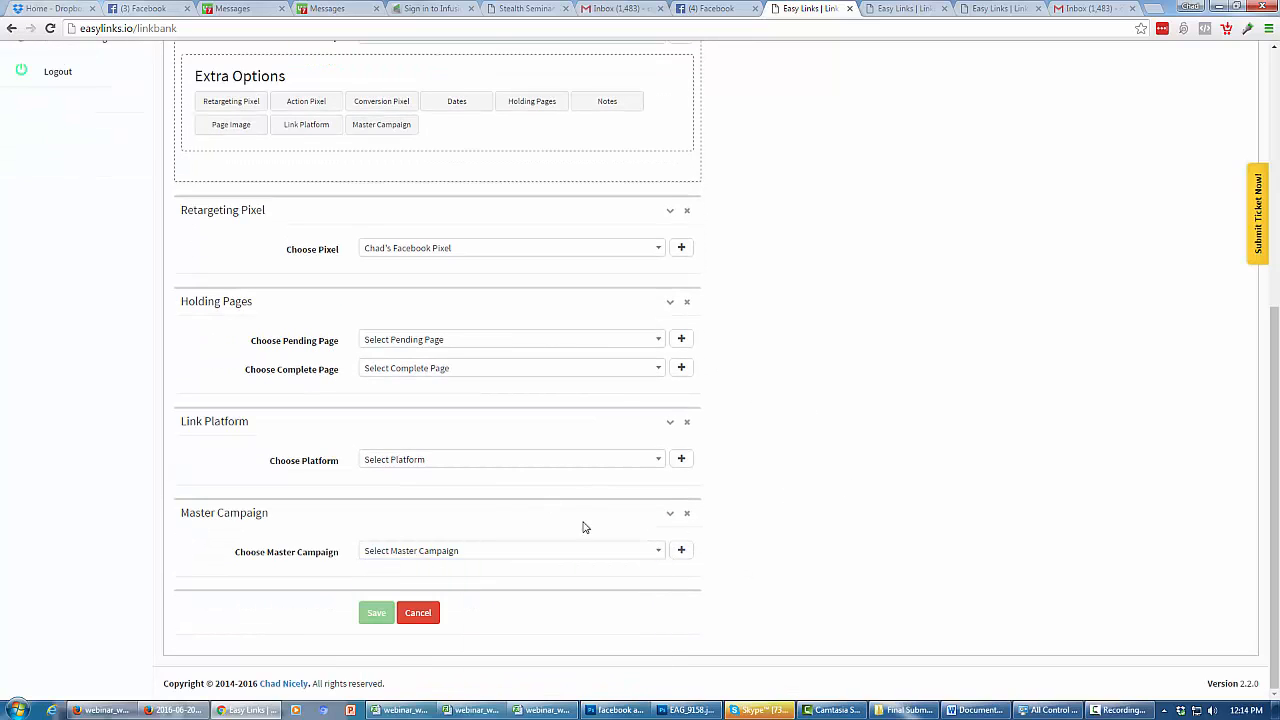
pyautogui.scroll(3)
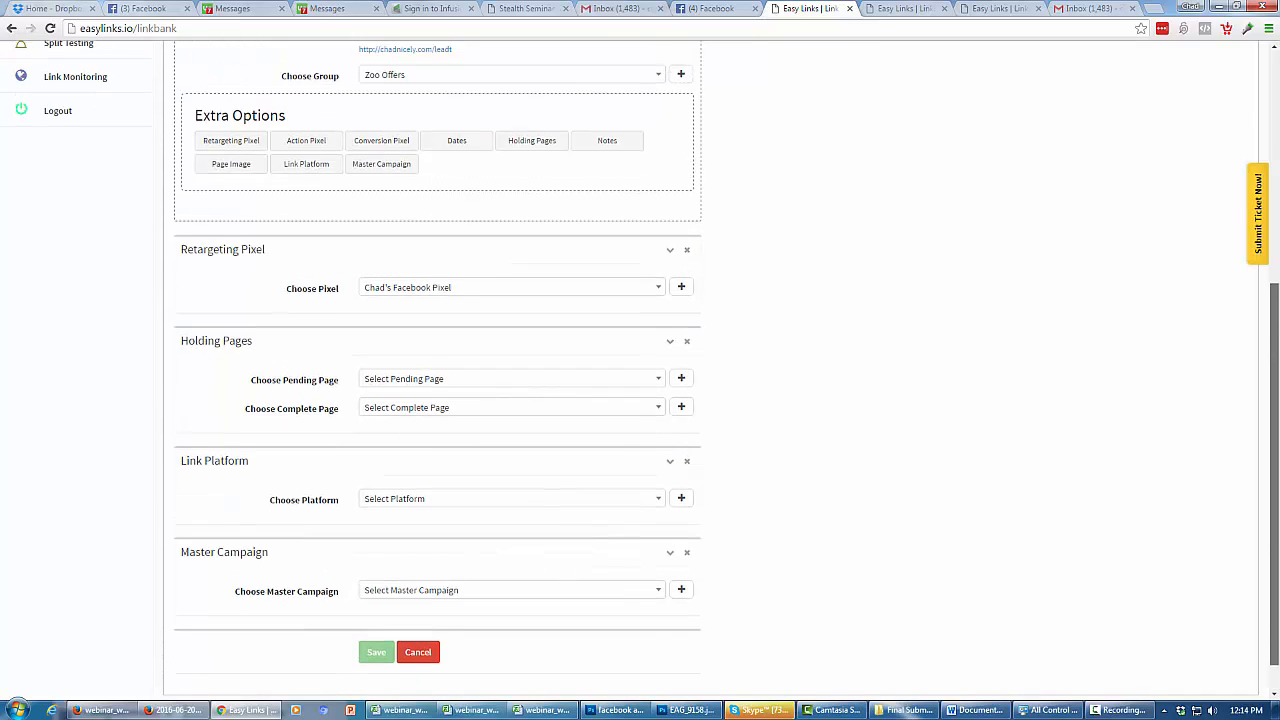
pyautogui.scroll(3)
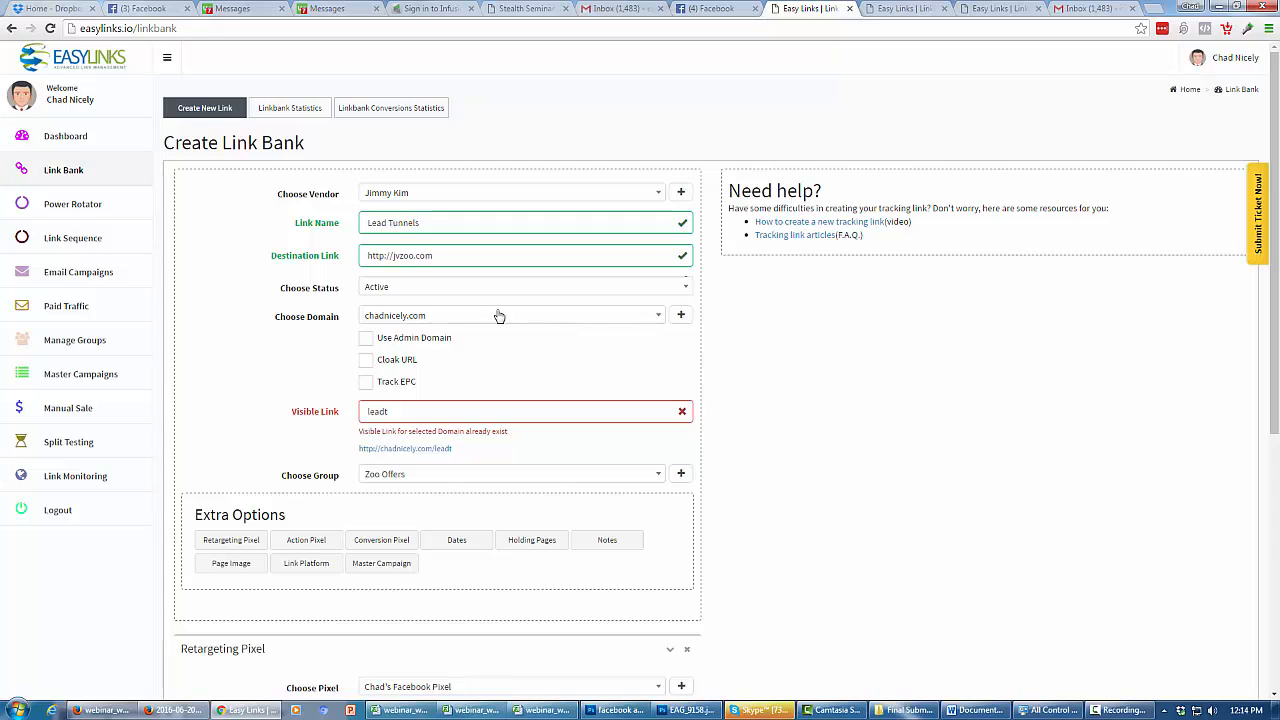
pyautogui.moveTo(862, 388)
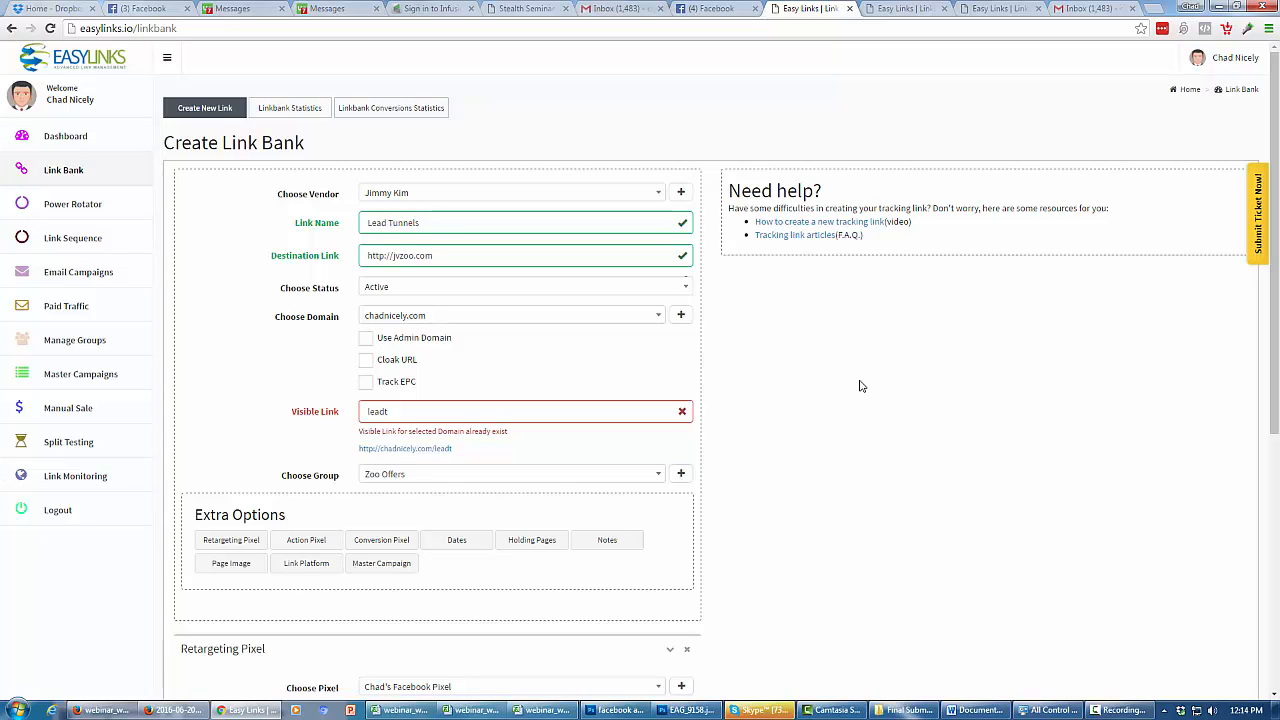
# - Change the visible link to leadtu and save the Lead Tunnels link to the campaigns list
pyautogui.write('u')
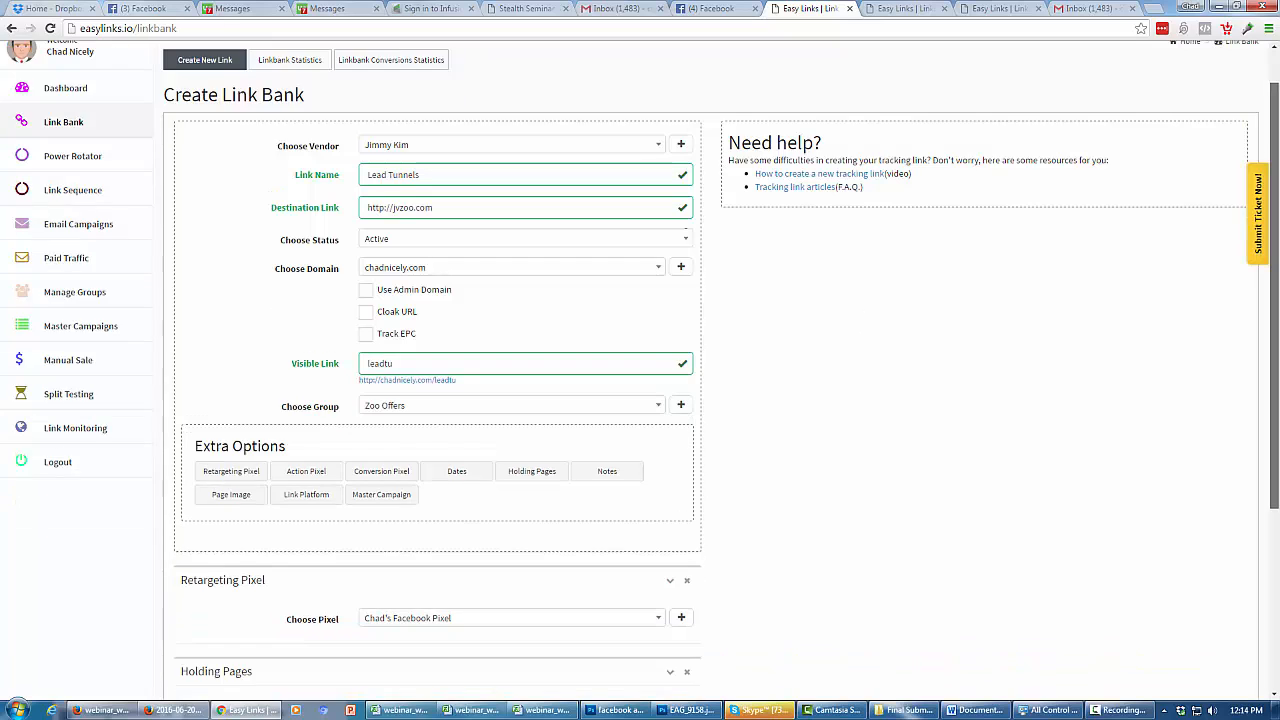
pyautogui.scroll(-3)
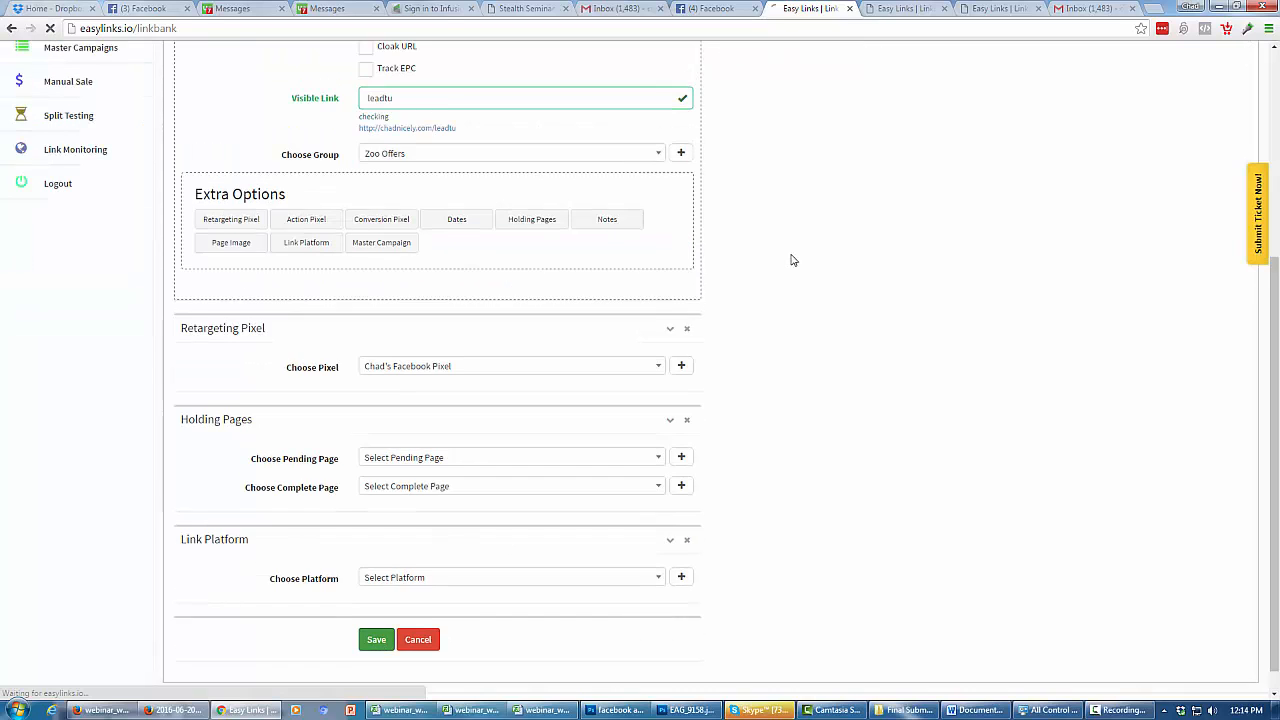
pyautogui.click(376, 640)
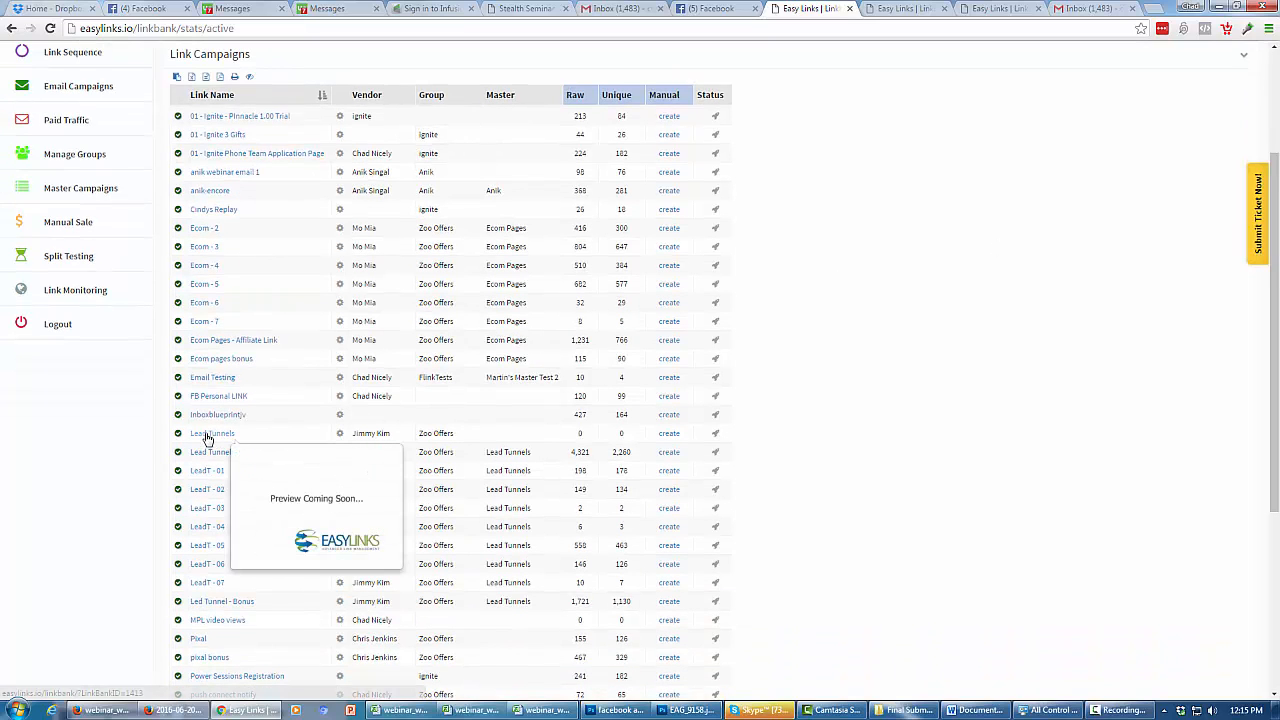
pyautogui.moveTo(284, 532)
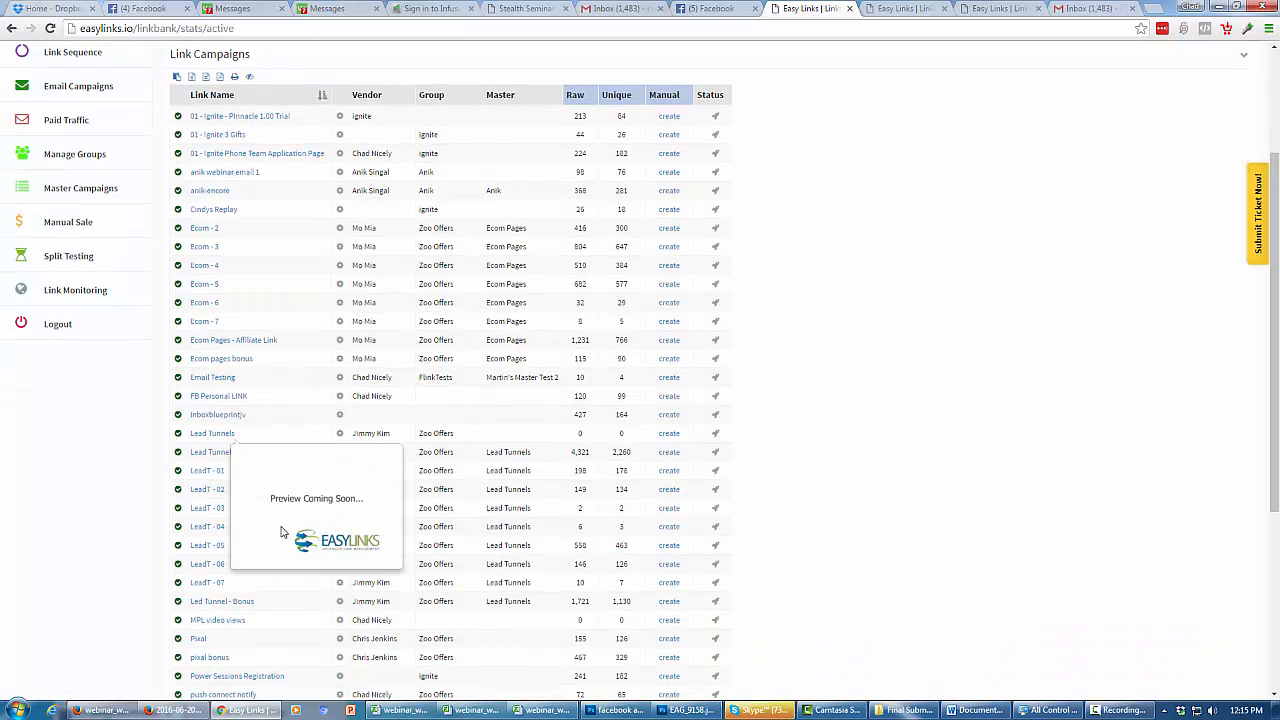
pyautogui.moveTo(304, 508)
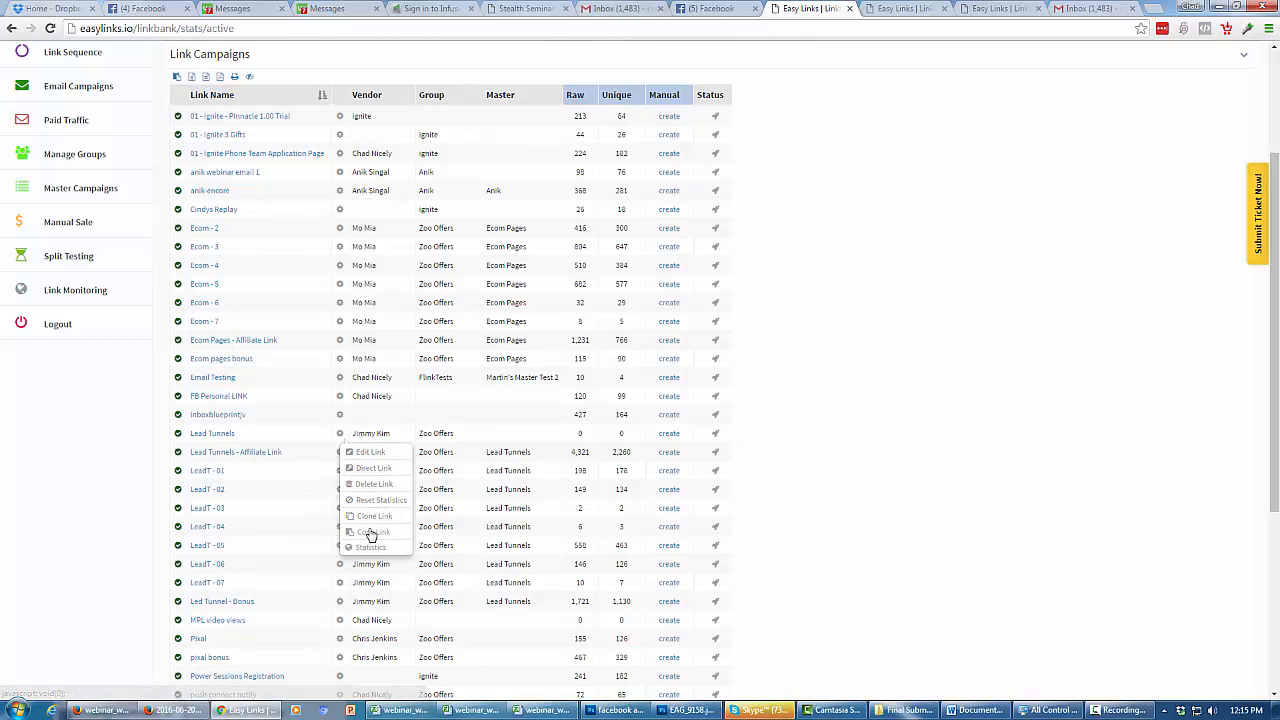
pyautogui.moveTo(374, 468)
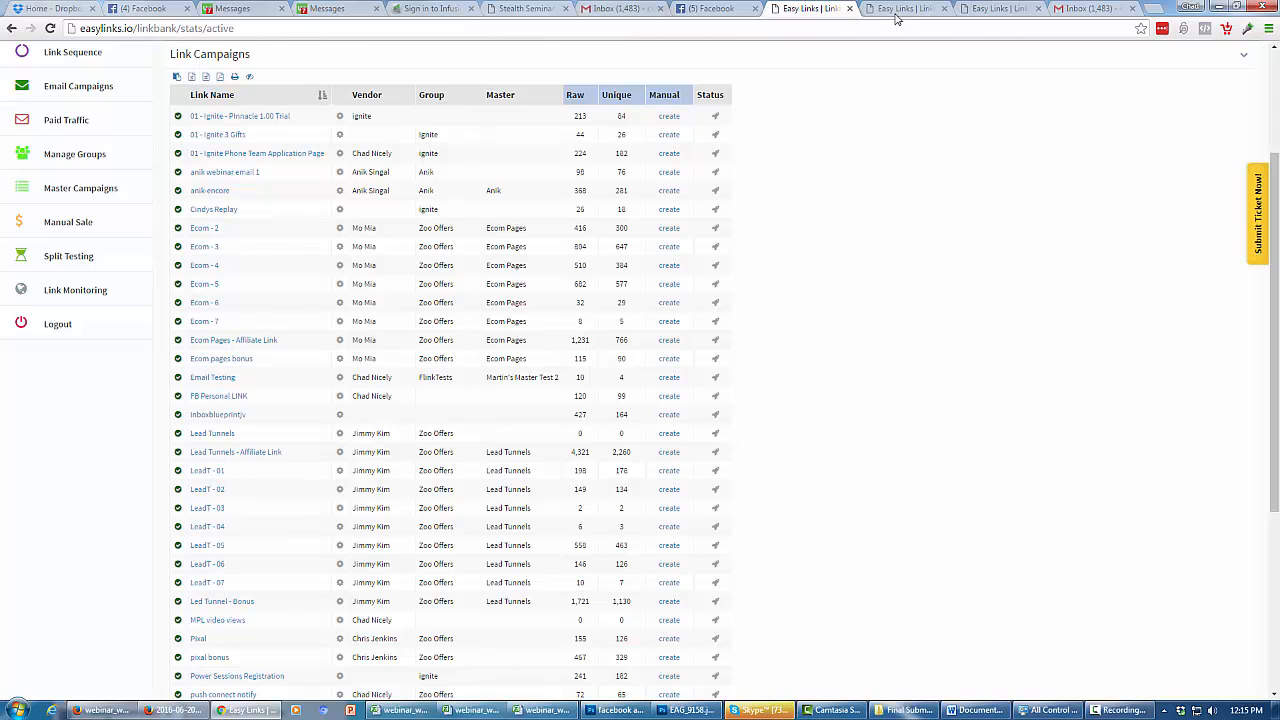
# - View the 01 - Ignite - Pinnacle 1.00 Trial link's tracking charts, including pie charts
pyautogui.click(240, 116)
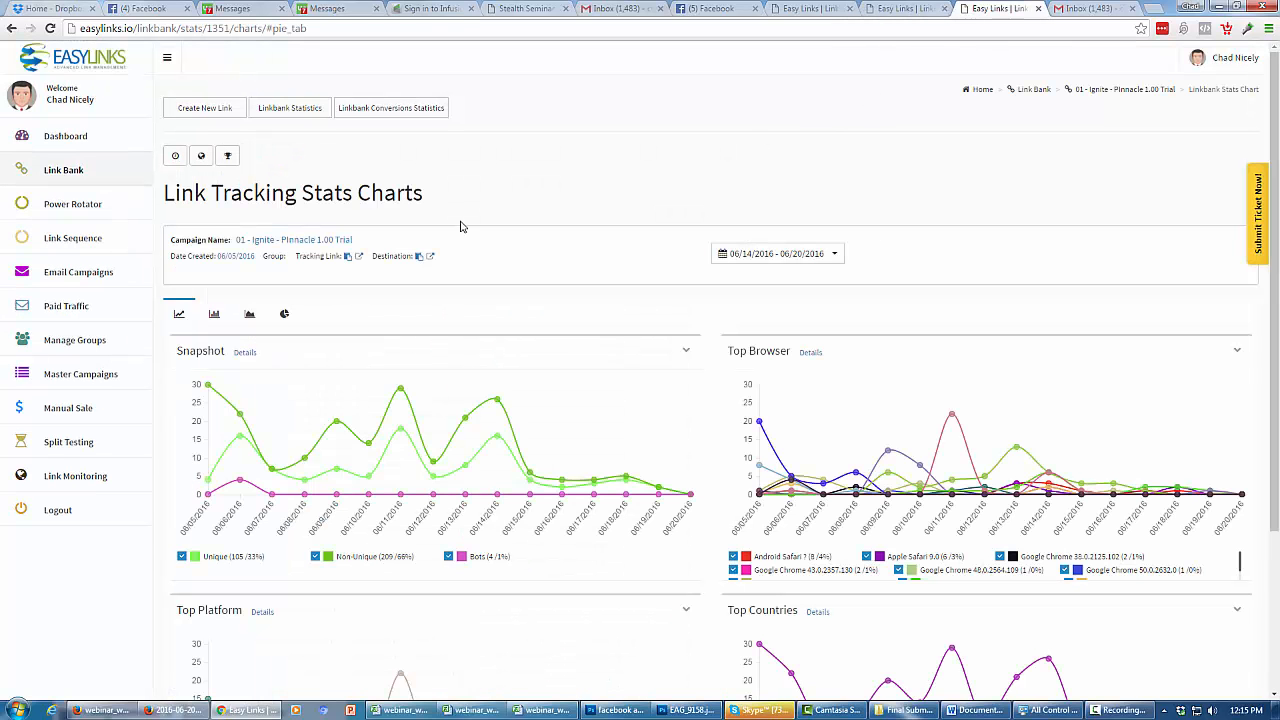
pyautogui.scroll(-3)
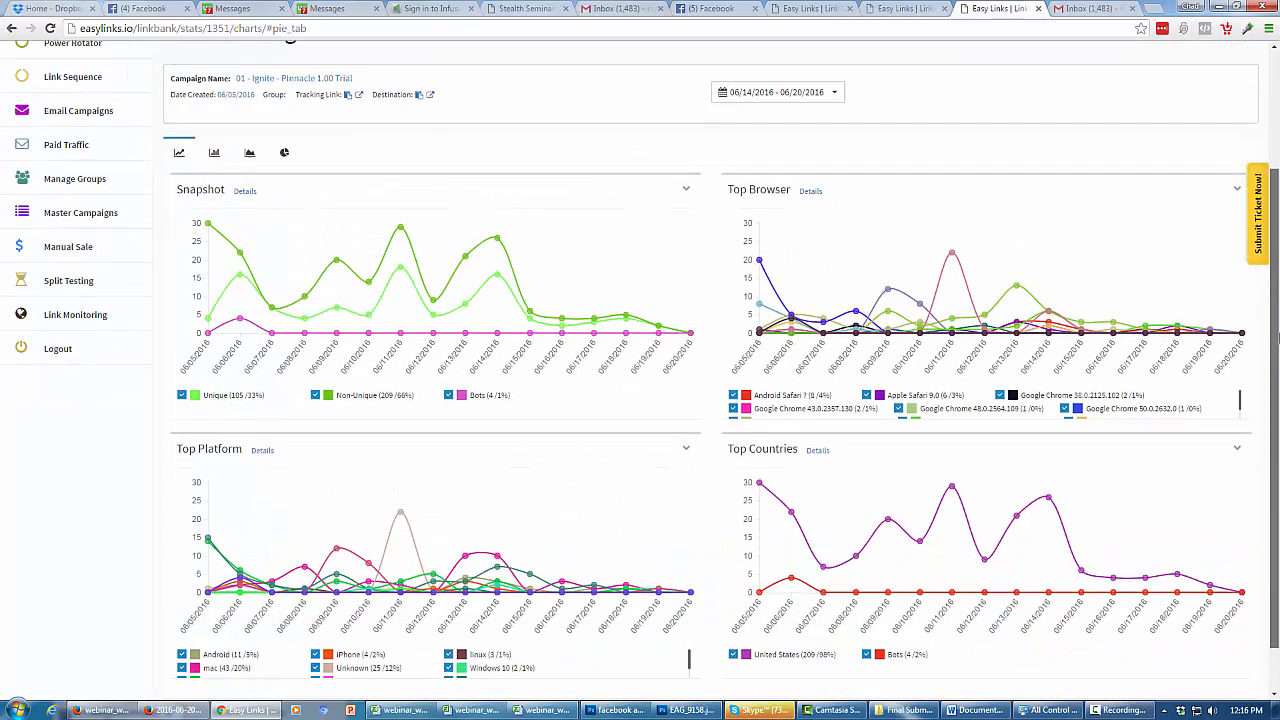
pyautogui.scroll(3)
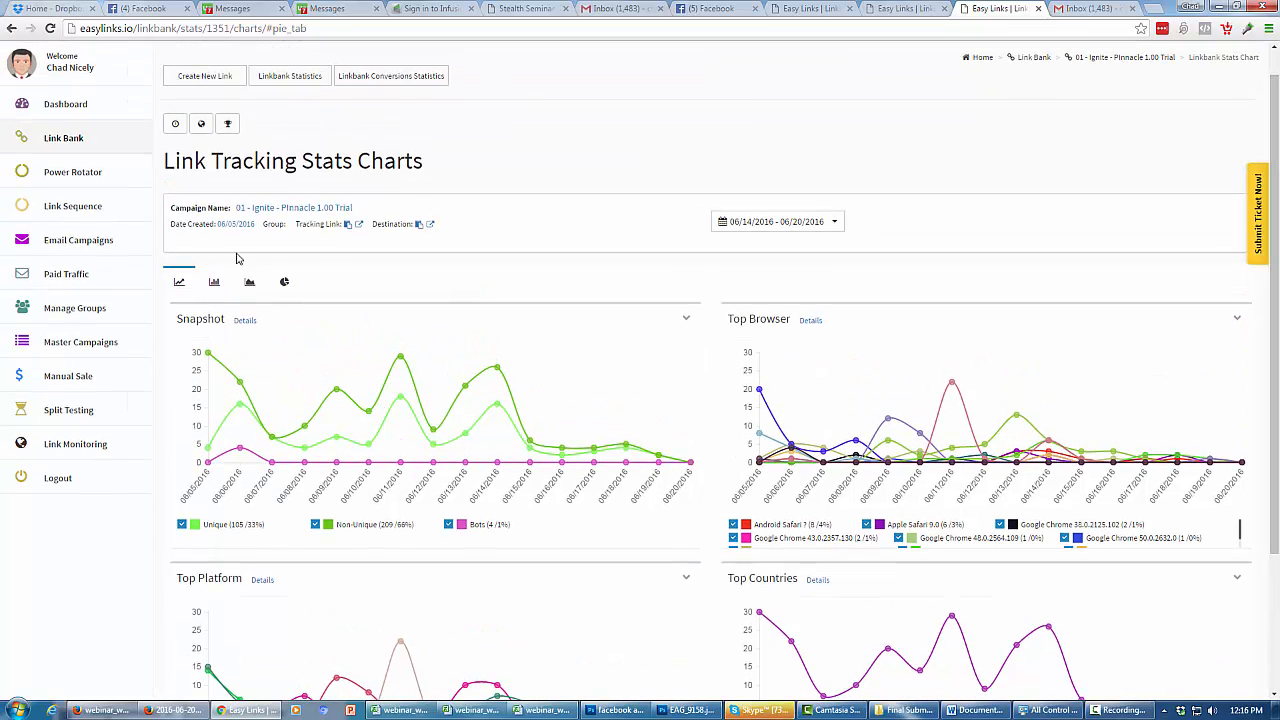
pyautogui.click(284, 282)
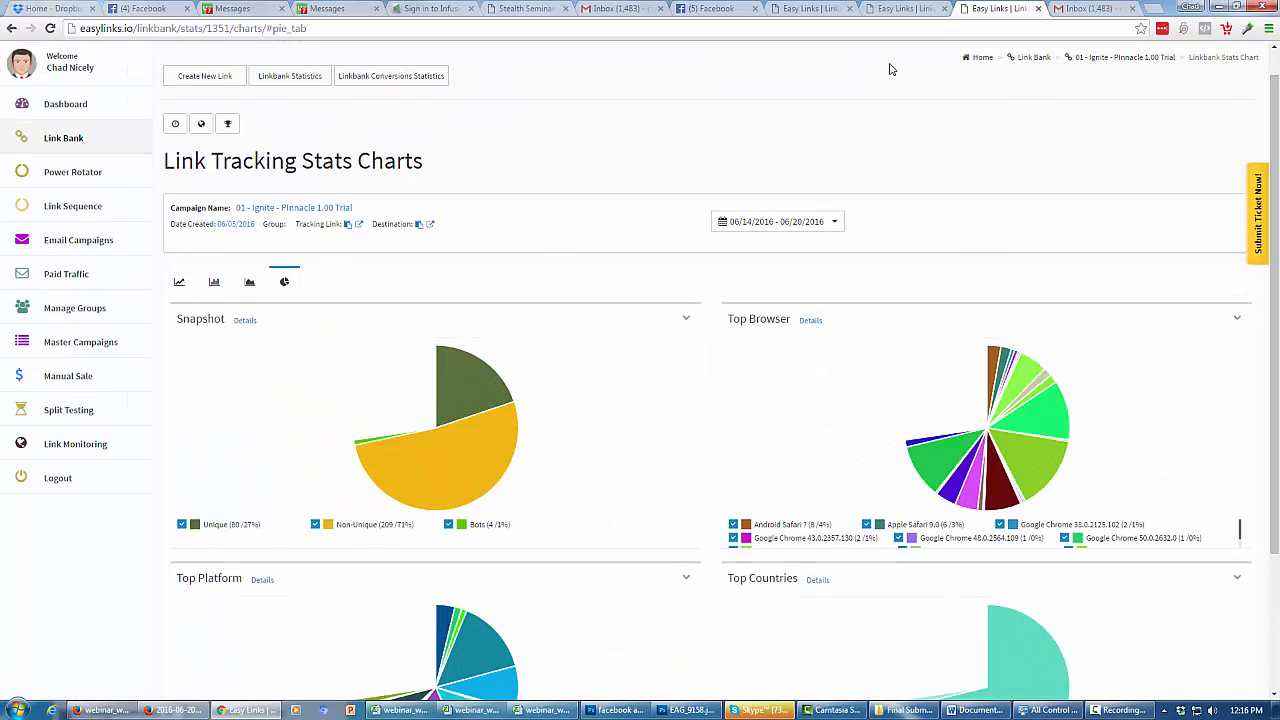
# - Return to the overall Linkbank Stats campaign list
pyautogui.click(288, 76)
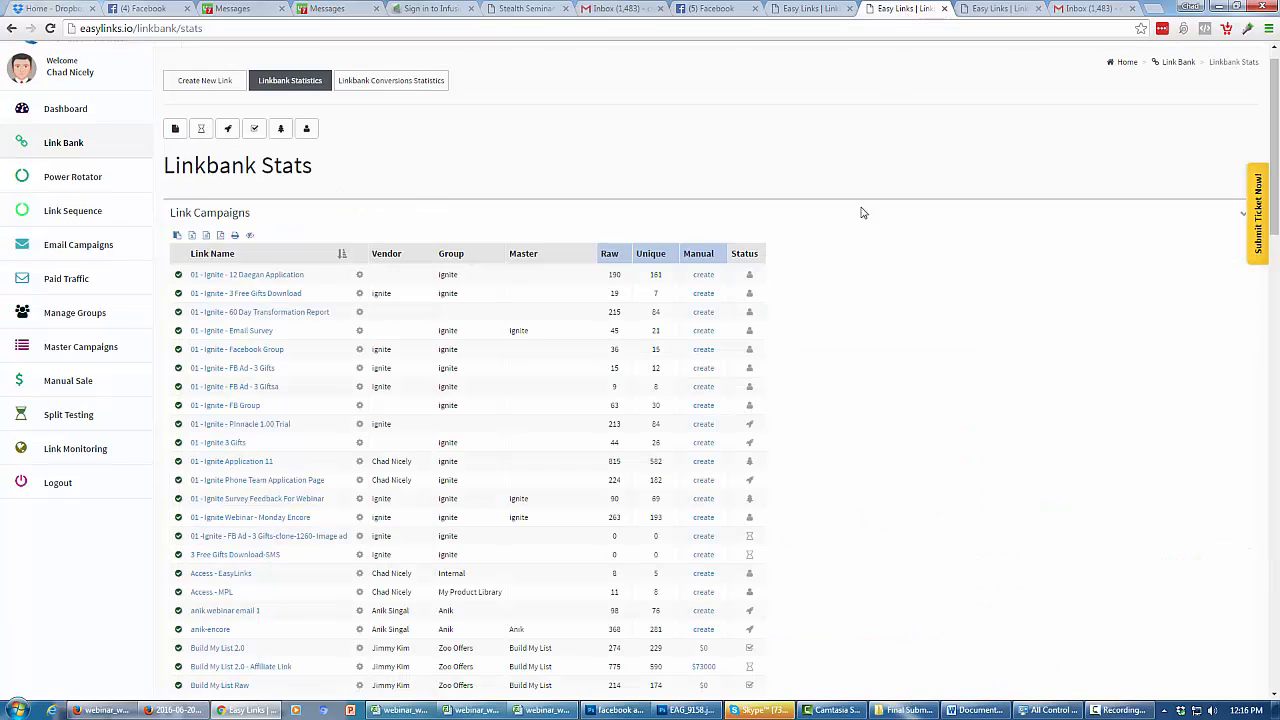